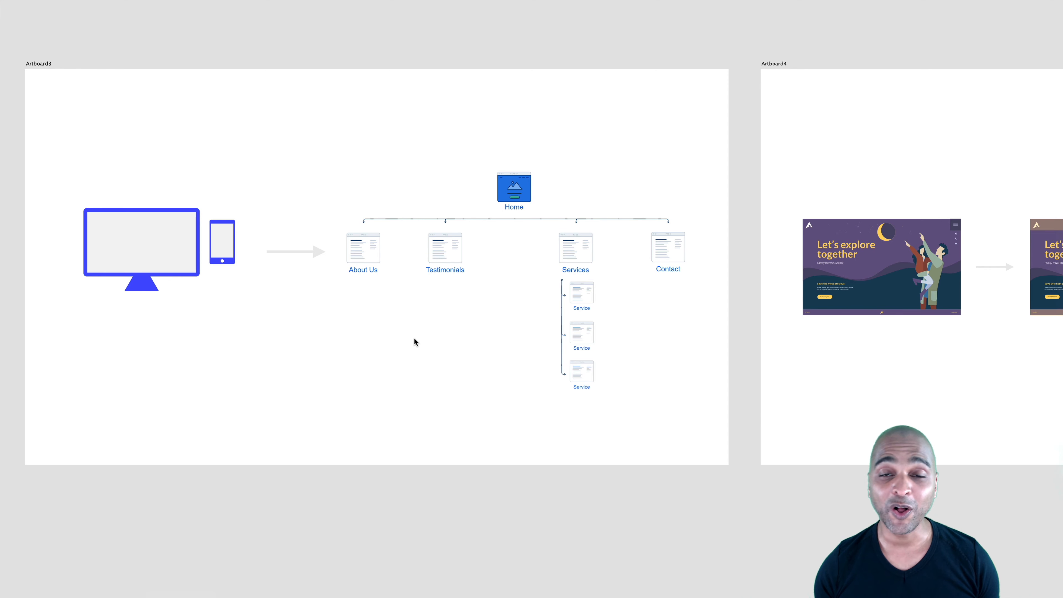
mouse_move(838, 293)
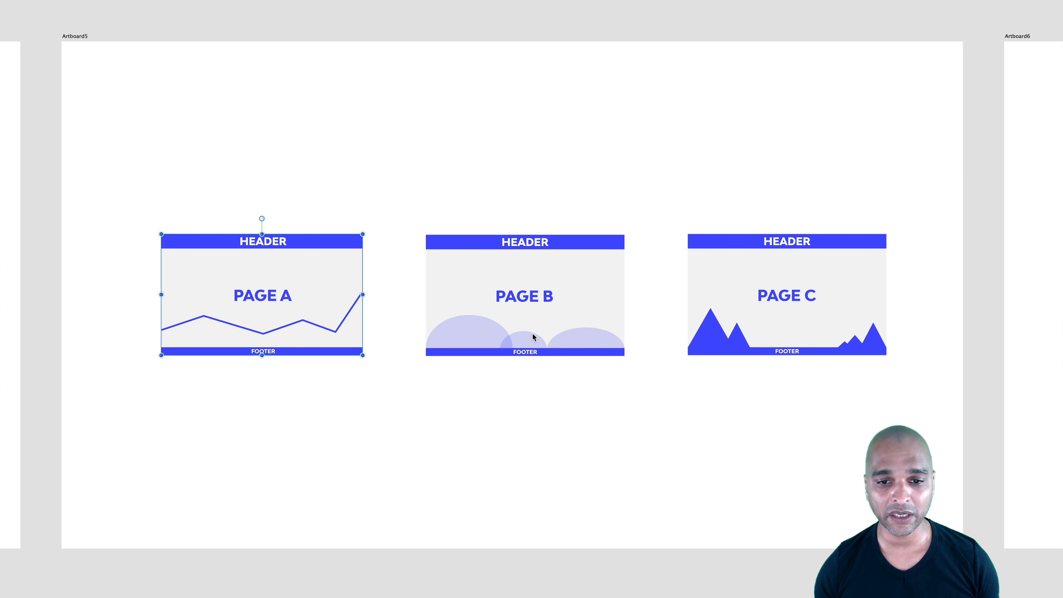
- Pan the XD canvas from the sitemap past the page mockups to the WordPress Backend artboard
left_click(786, 296)
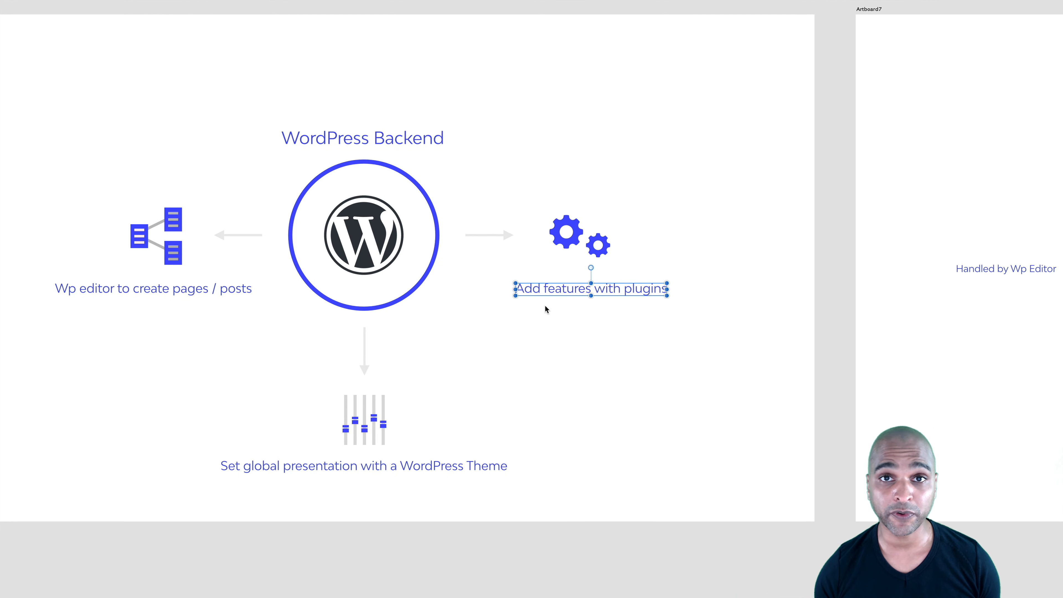
mouse_move(564, 333)
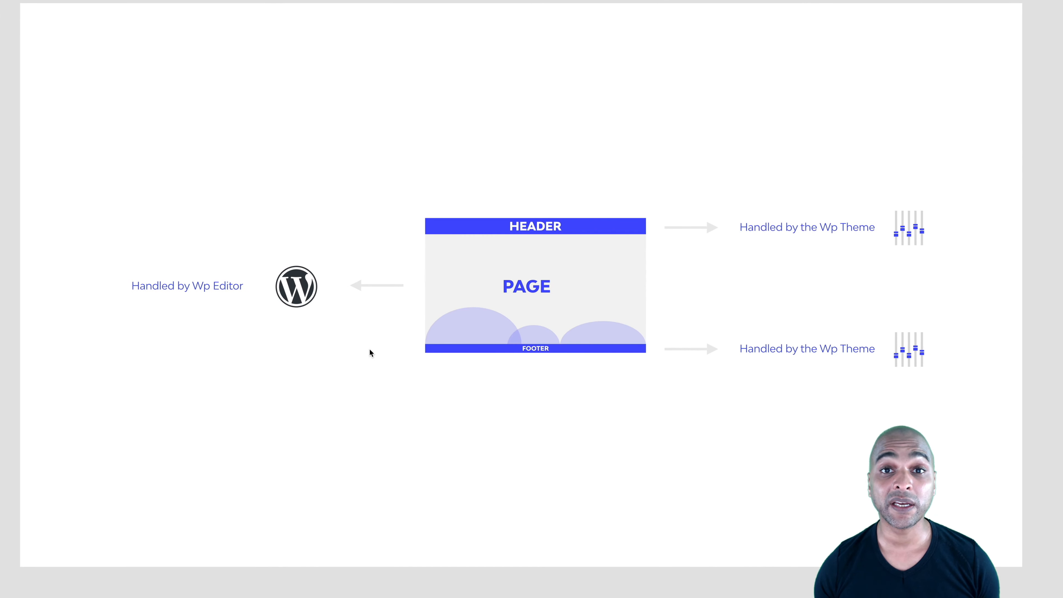
- Move on to the artboard showing the WordPress edit window and live page loop
left_click(535, 349)
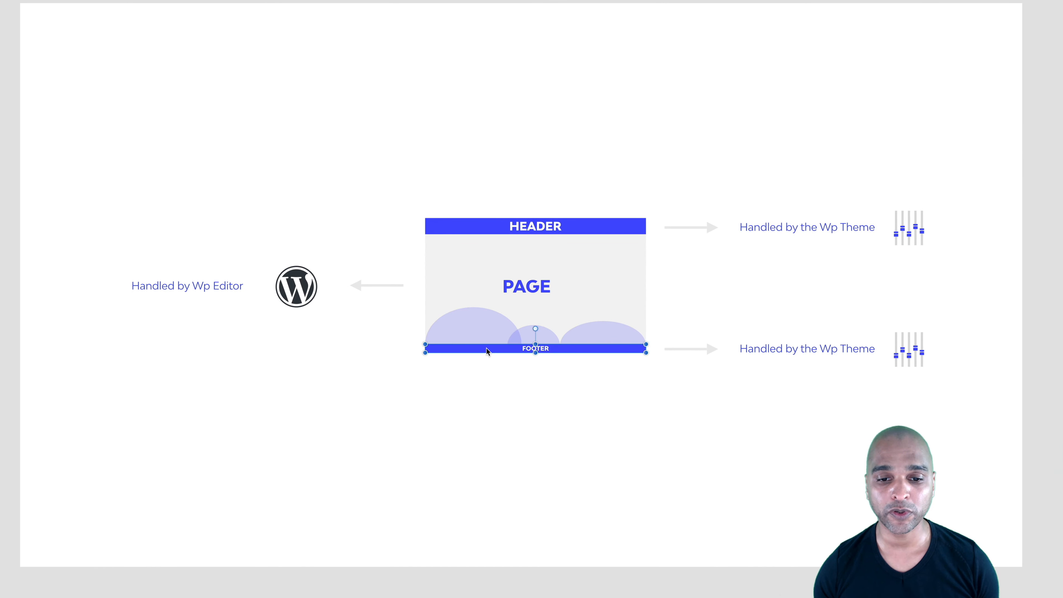
left_click(807, 227)
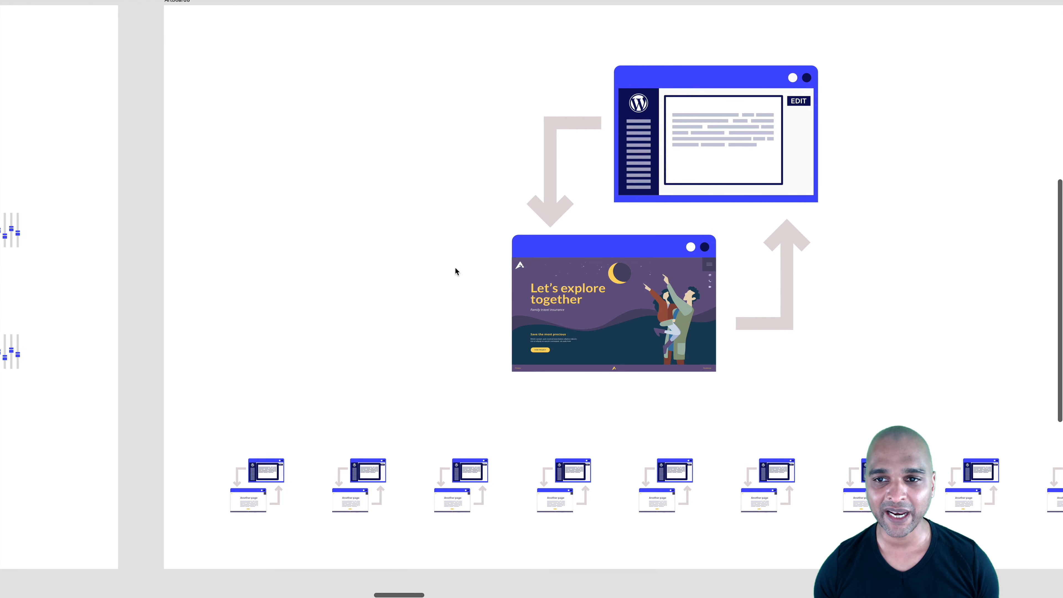
mouse_move(761, 119)
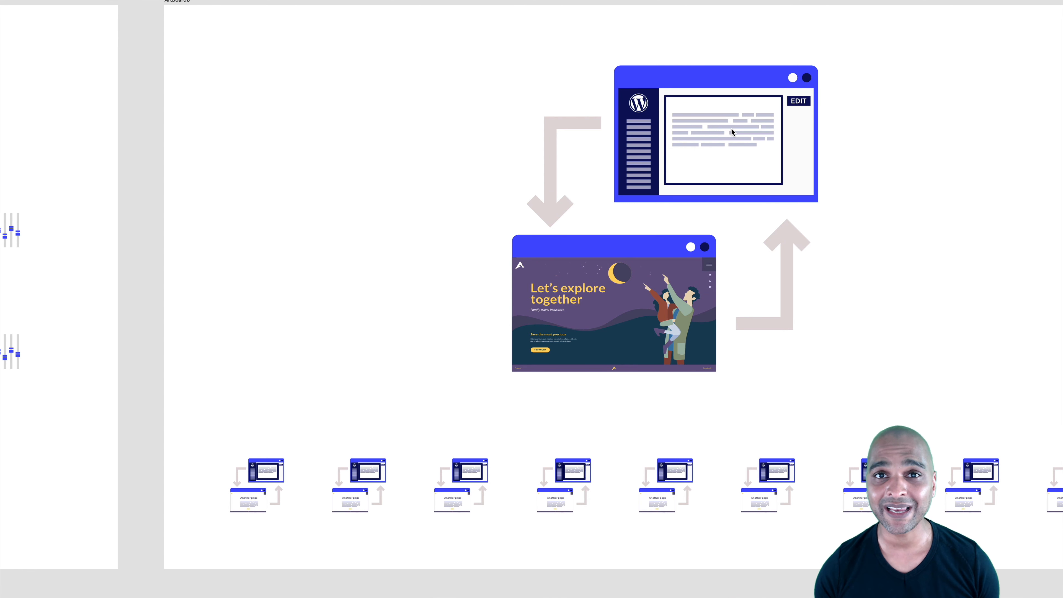
mouse_move(793, 125)
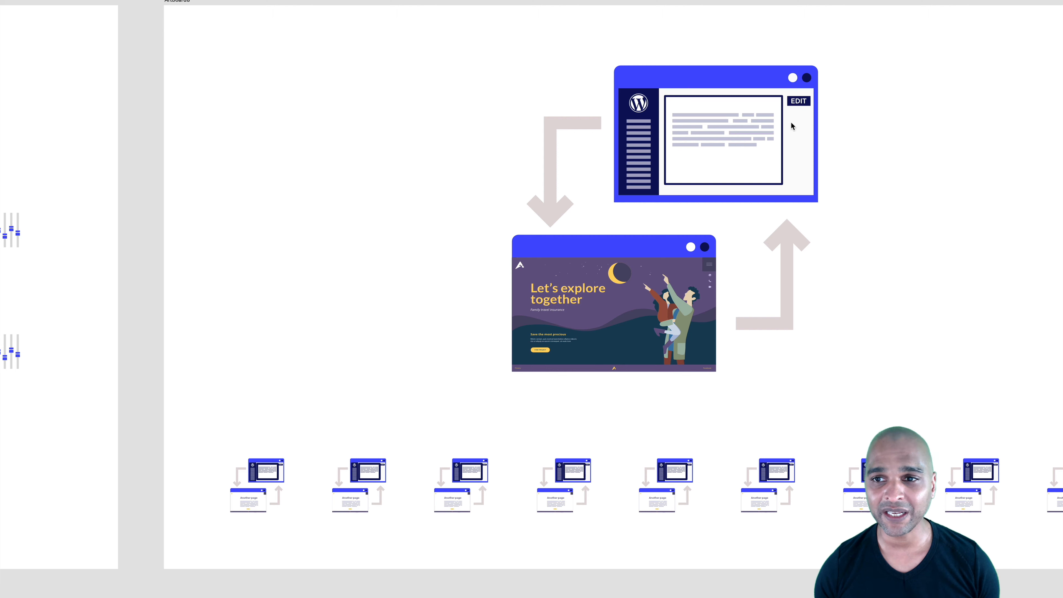
left_click(609, 299)
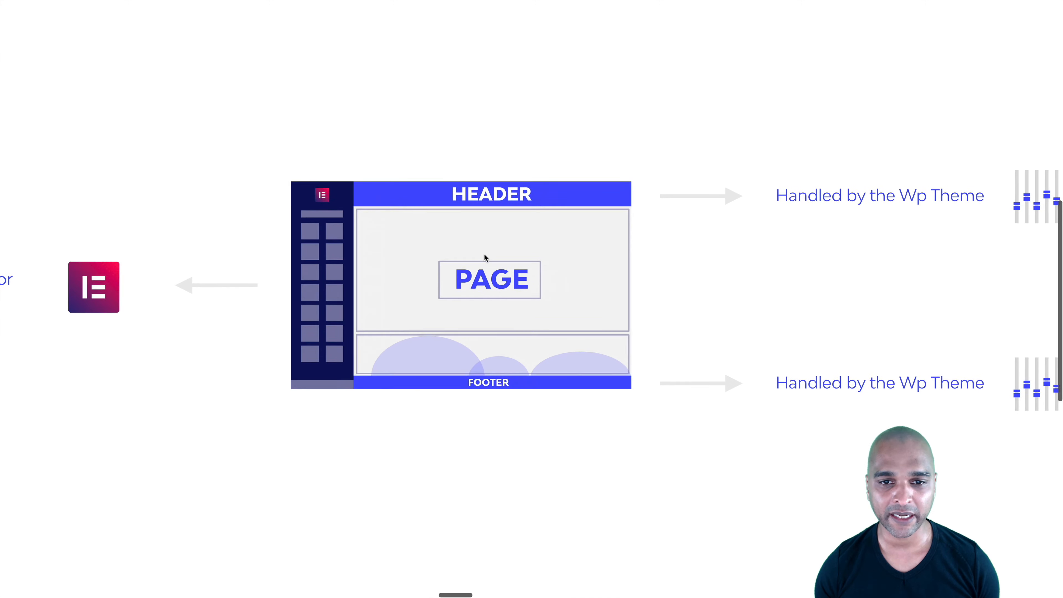
mouse_move(768, 277)
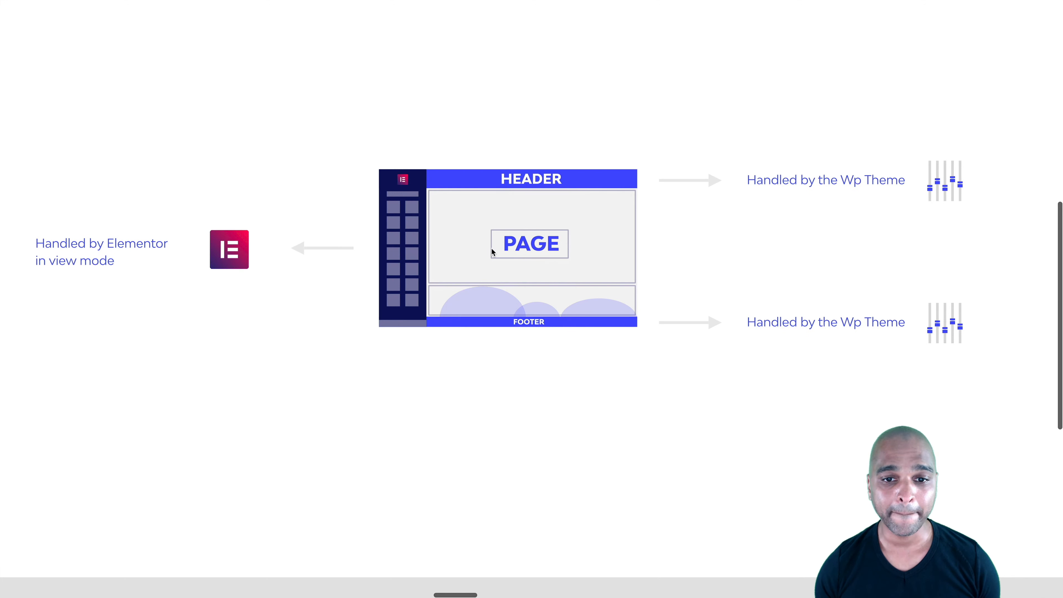
mouse_move(410, 225)
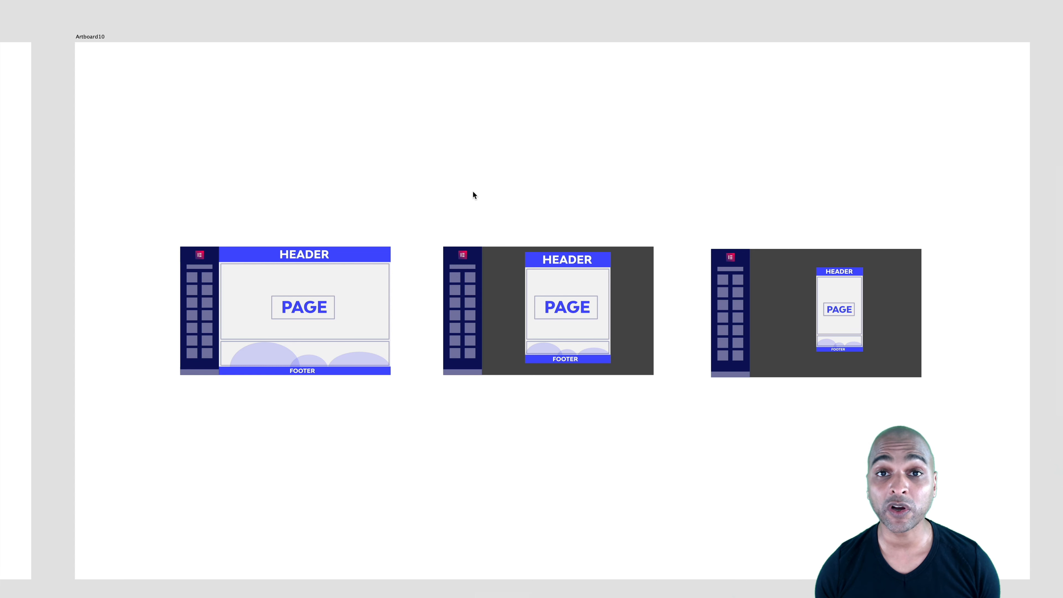
mouse_move(408, 242)
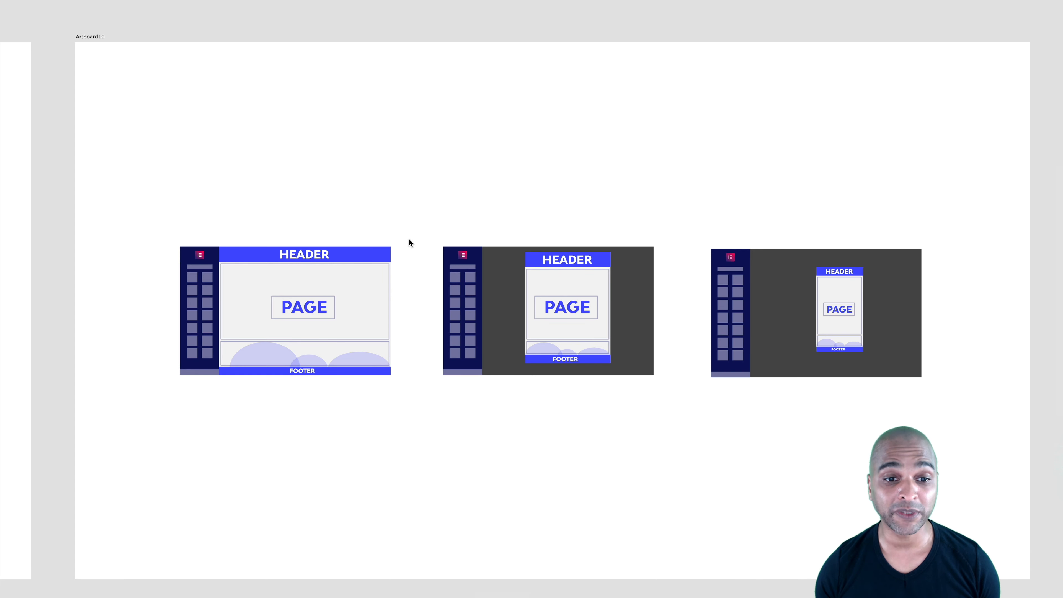
mouse_move(347, 321)
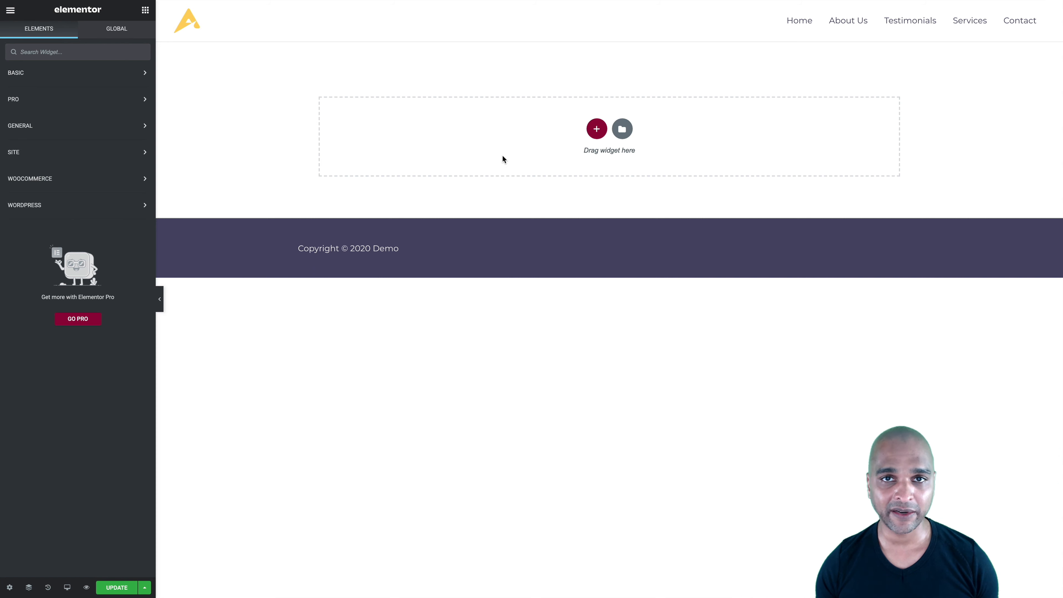
mouse_move(597, 182)
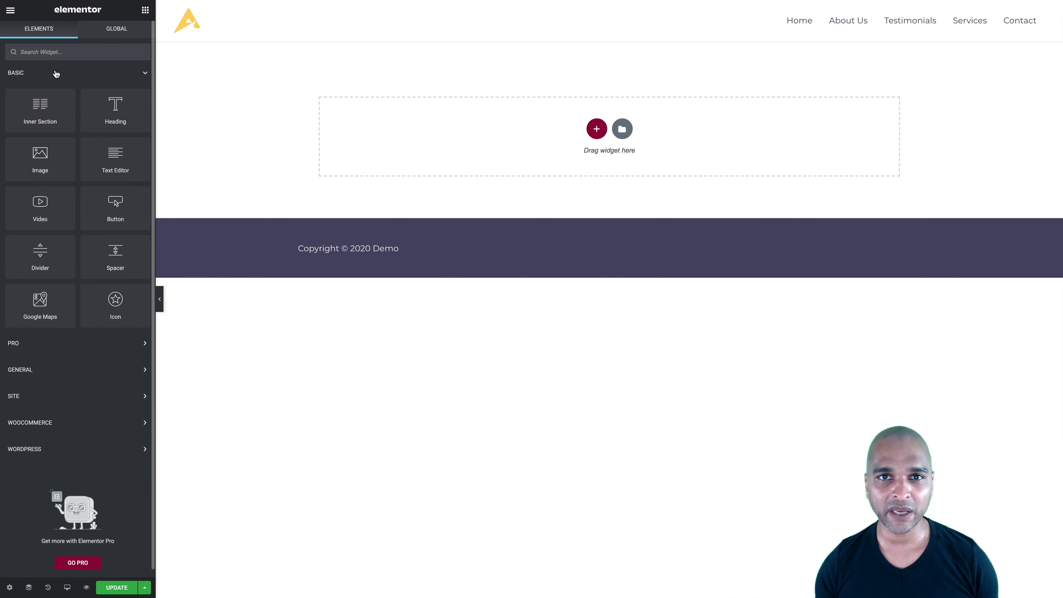
- Collapse the Basic widget category so the Pro widgets can be viewed
left_click(15, 73)
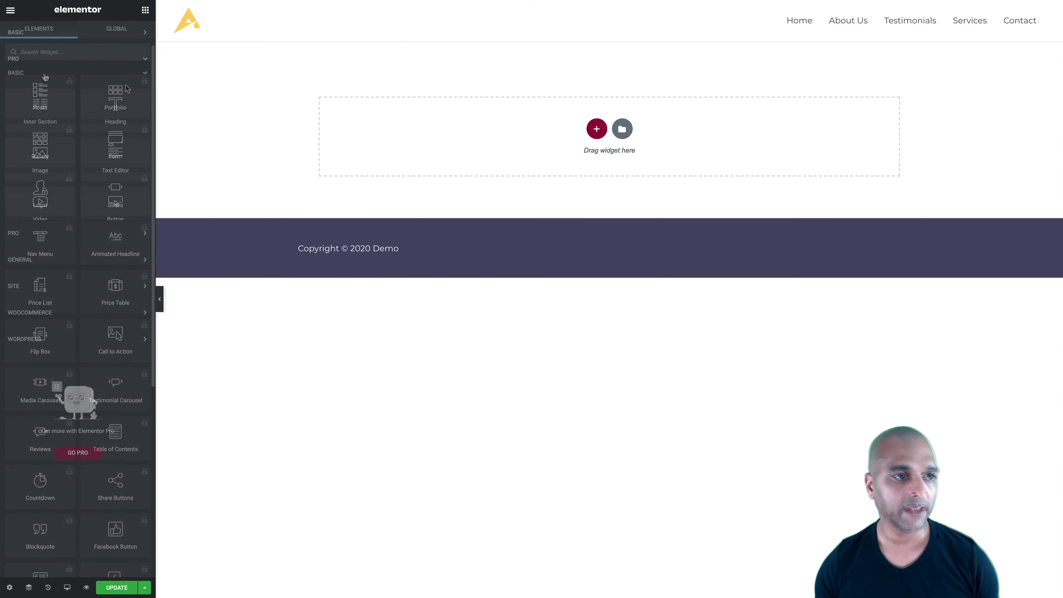
- Add a 'Let's explore togther' heading and a duplicate beneath it retitled 'Family Travel Insurance'
left_click_drag(115, 105, 528, 145)
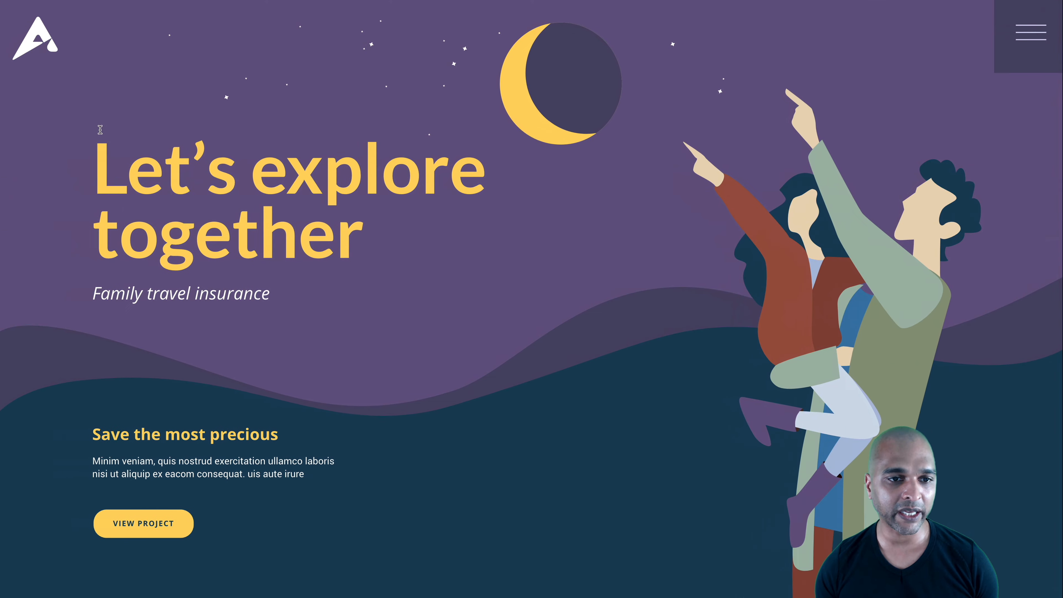
mouse_move(303, 235)
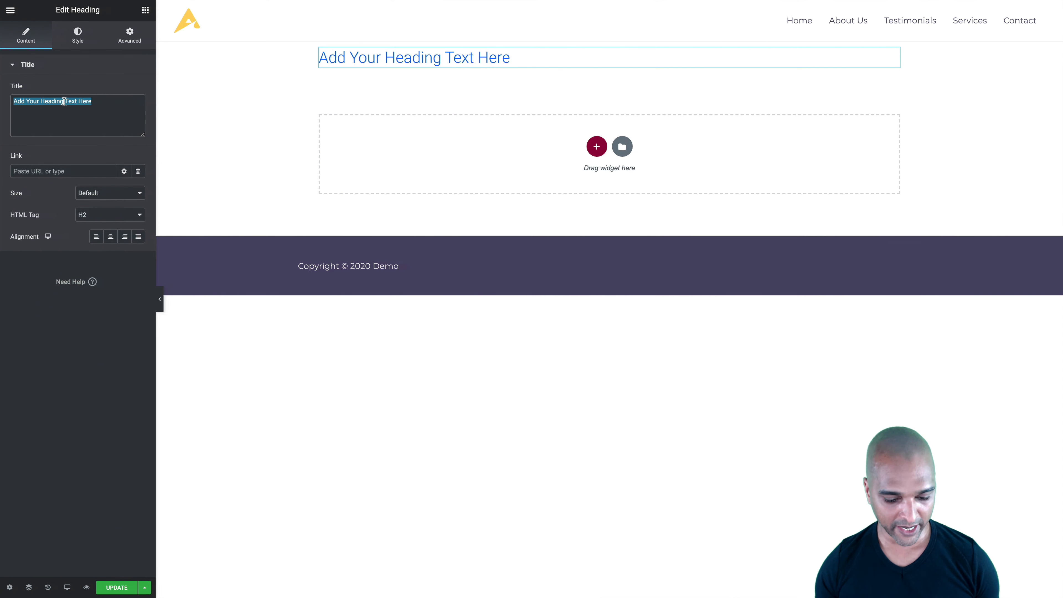
type("Let's explore togther")
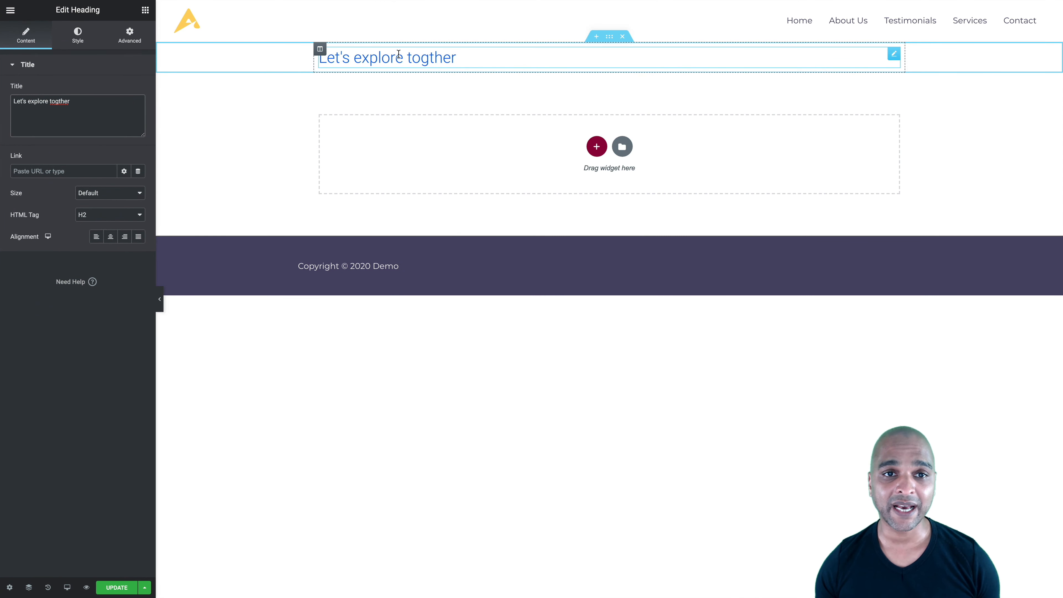
right_click(403, 56)
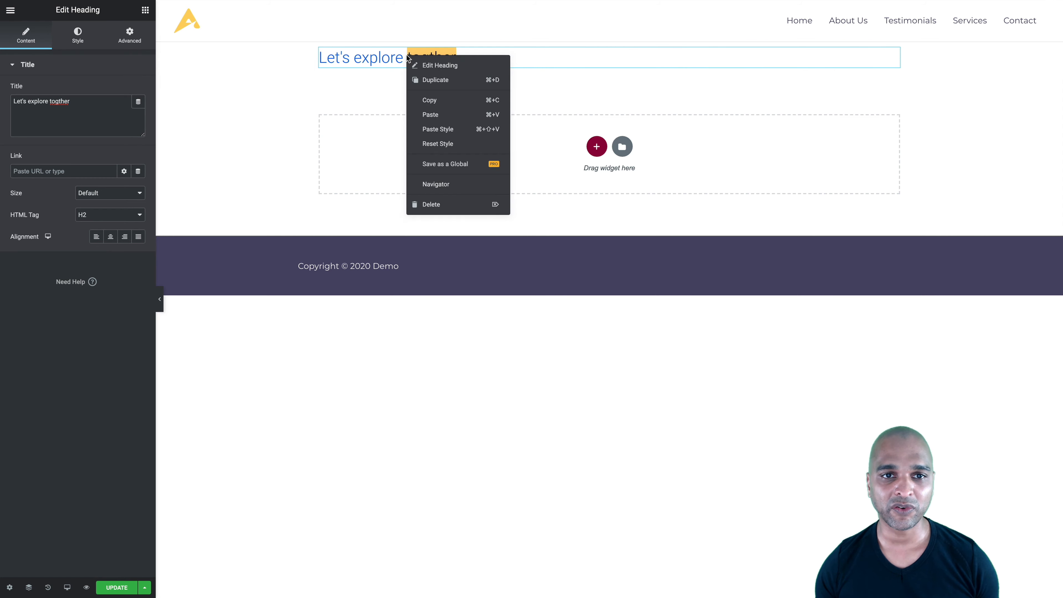
left_click(435, 80)
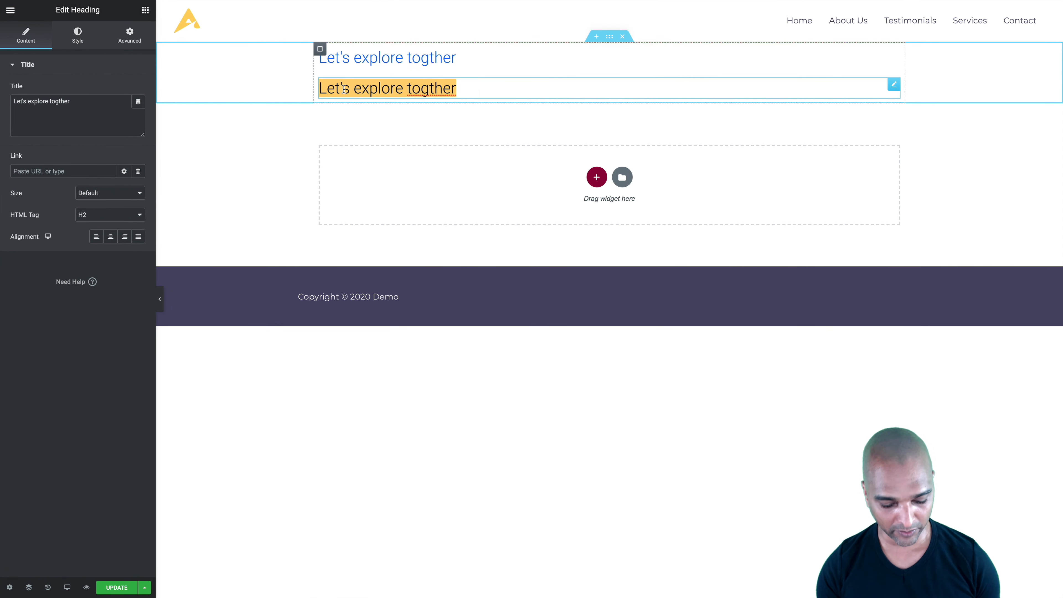
type("Family Travel Insurance")
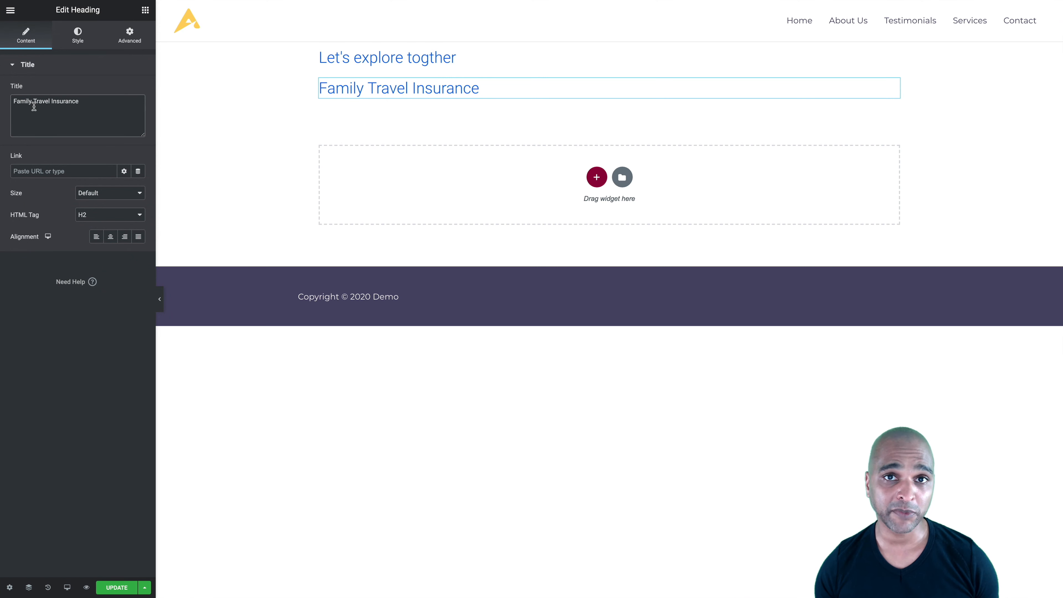
- Set the Family Travel Insurance heading in Montserrat at a smaller size
left_click(78, 34)
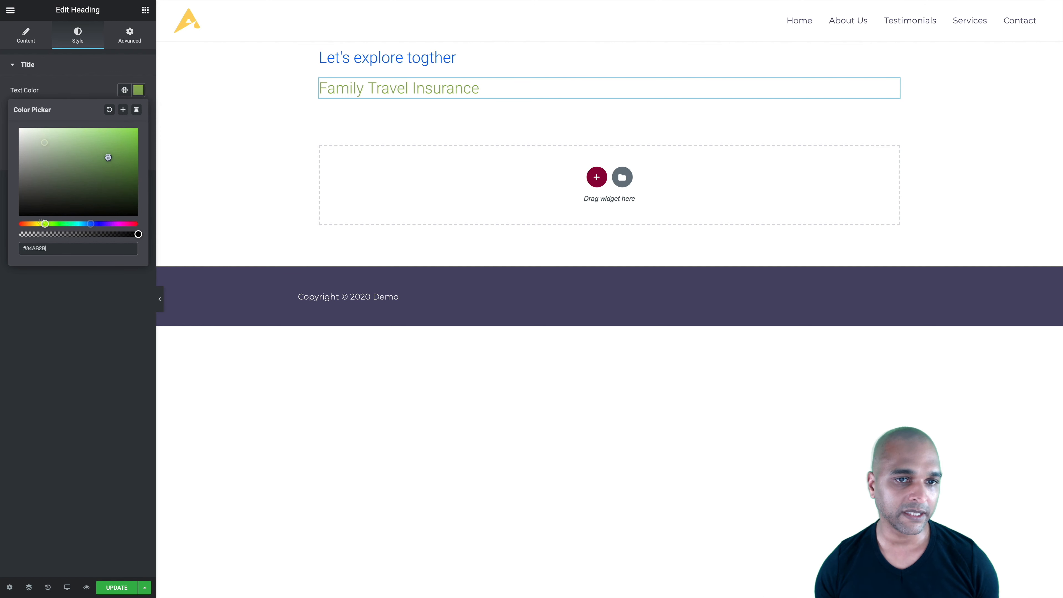
left_click(139, 111)
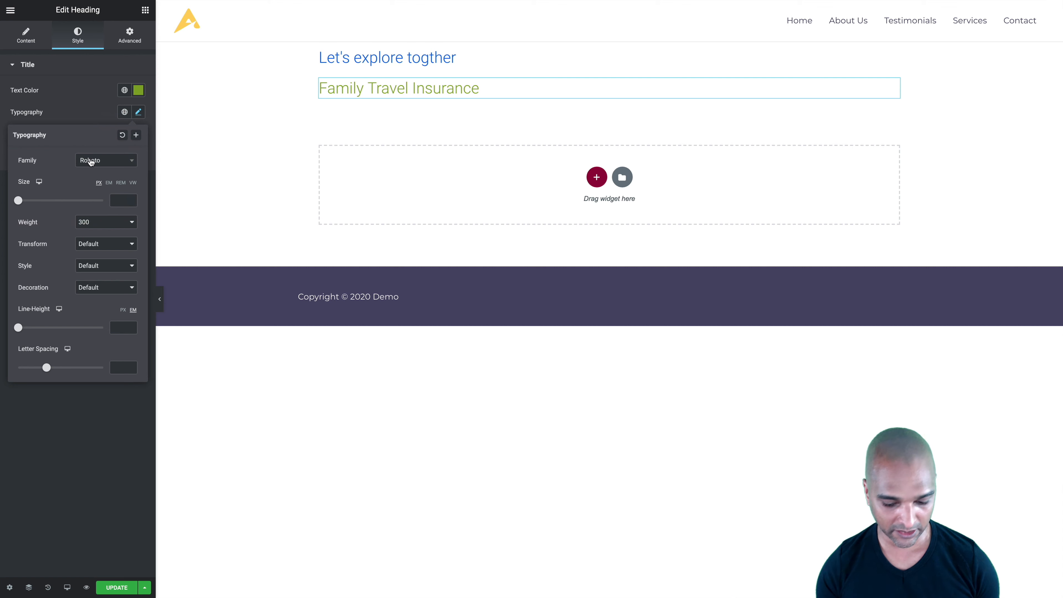
type("ontse")
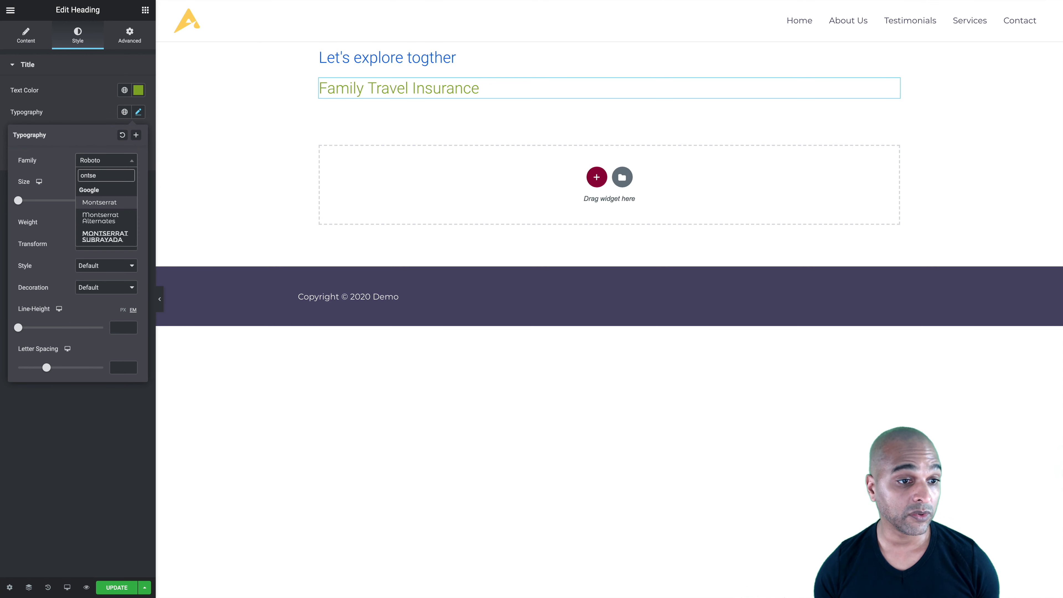
left_click(99, 202)
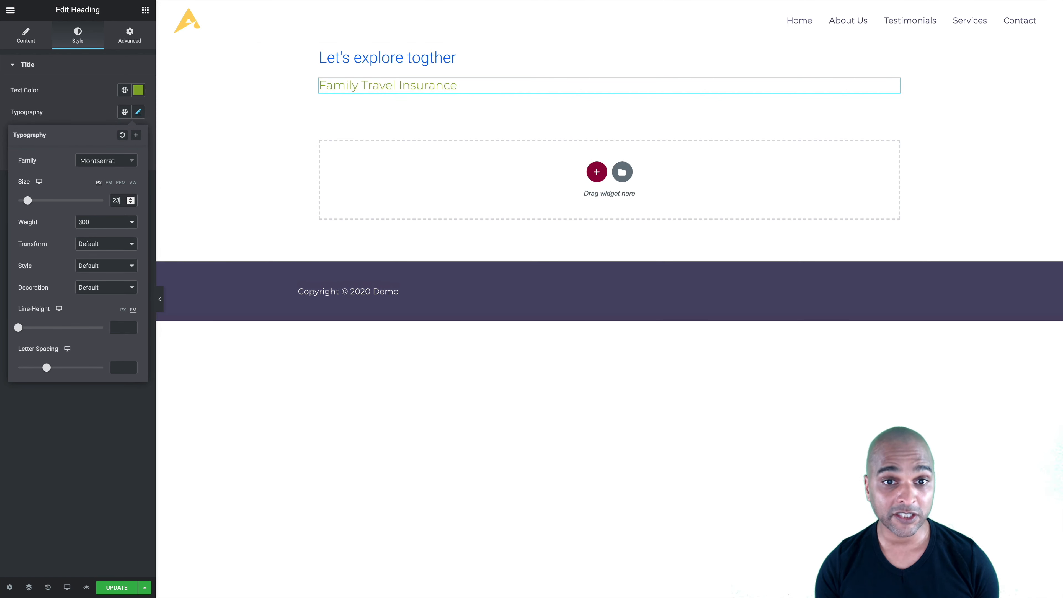
left_click_drag(28, 200, 34, 200)
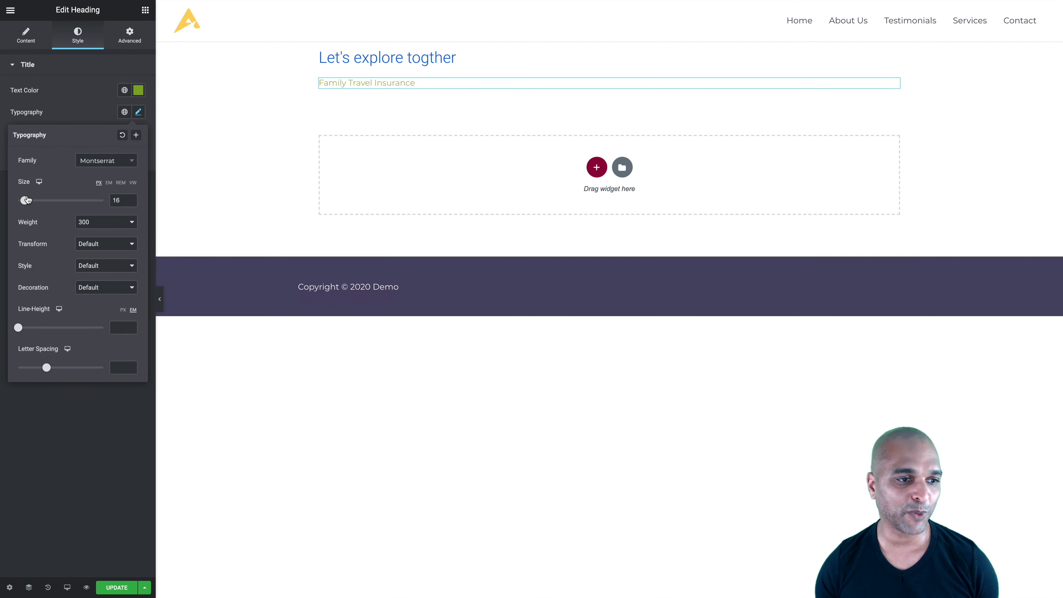
- Give the heading a 50 px top margin in the Advanced settings
left_click(129, 34)
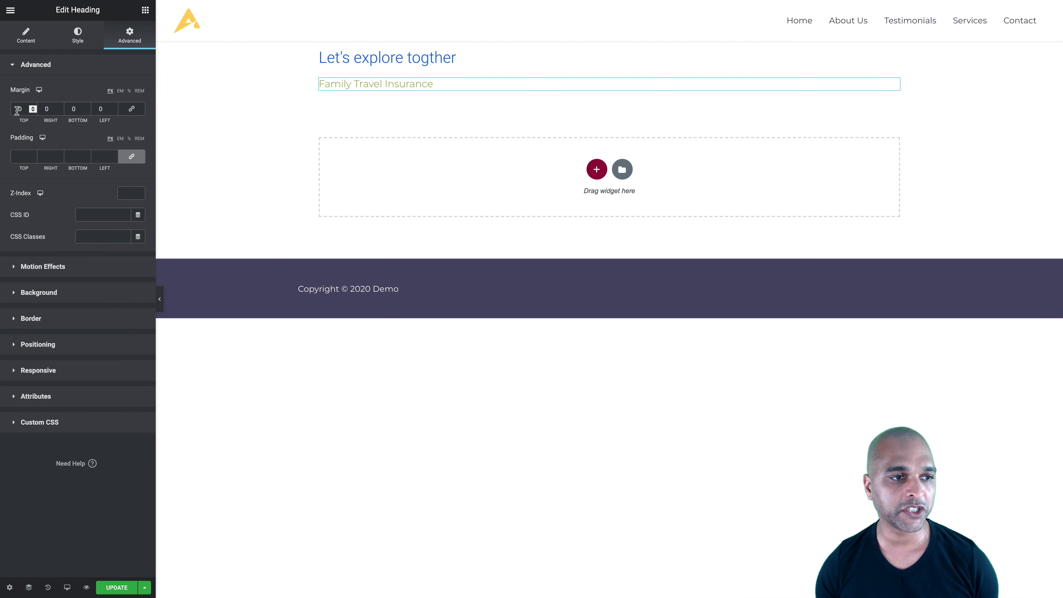
type("50")
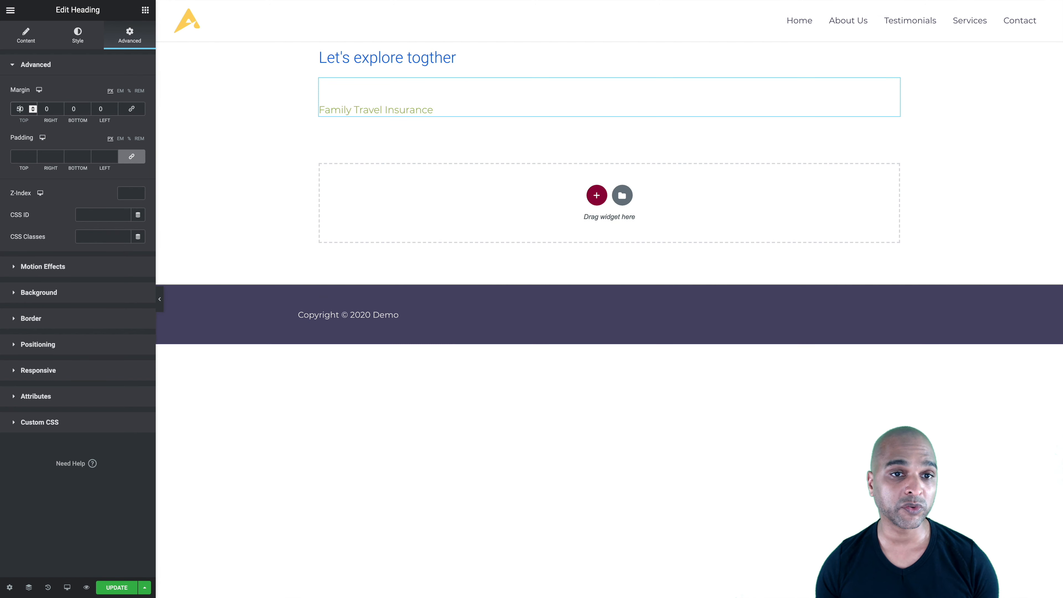
mouse_move(41, 193)
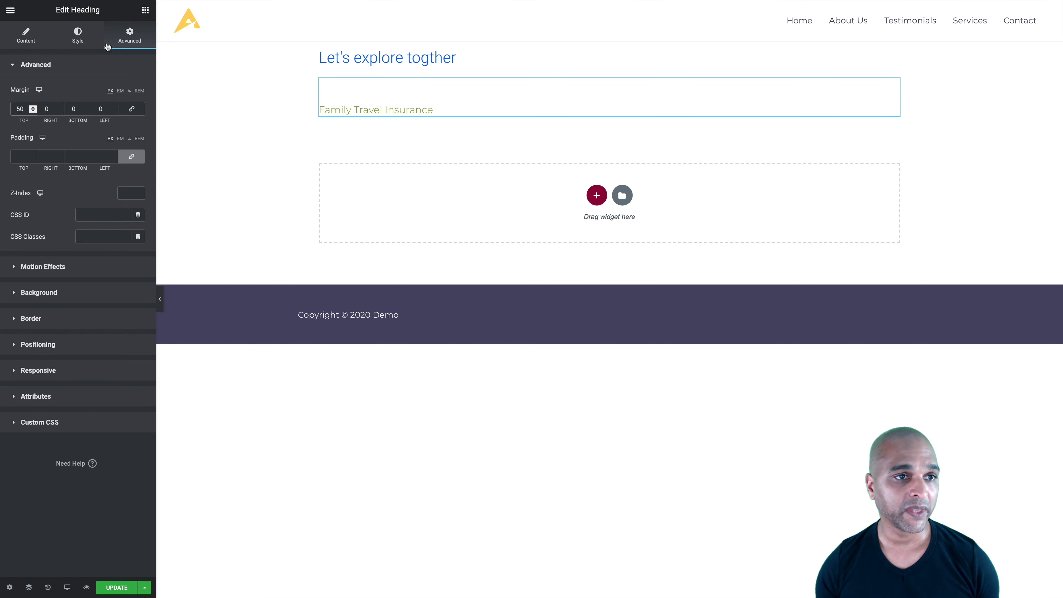
- Place an Image widget below the heading showing people.png from the Media Library
left_click(145, 10)
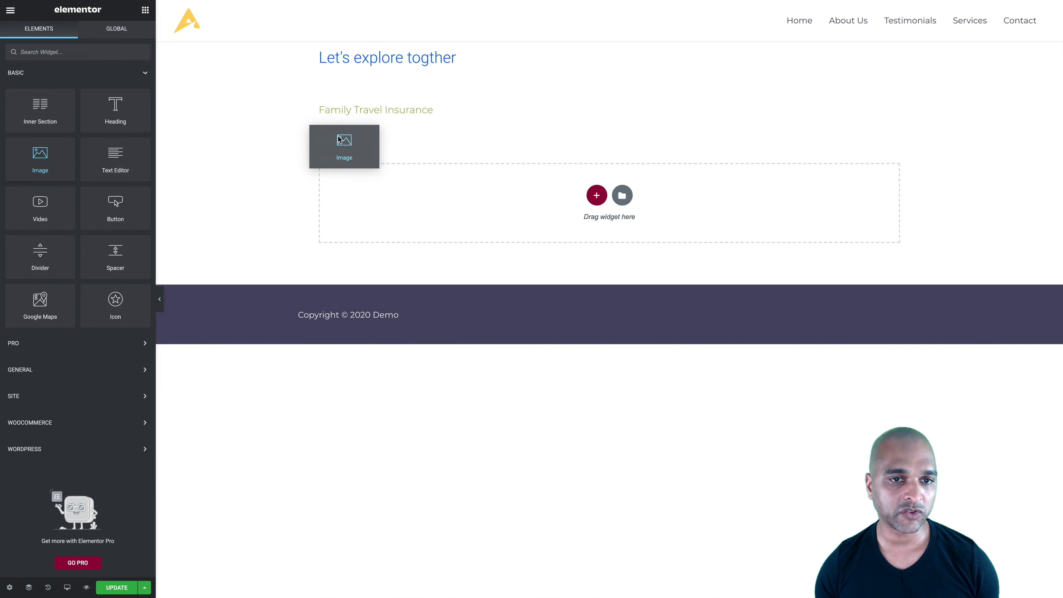
left_click_drag(344, 146, 609, 203)
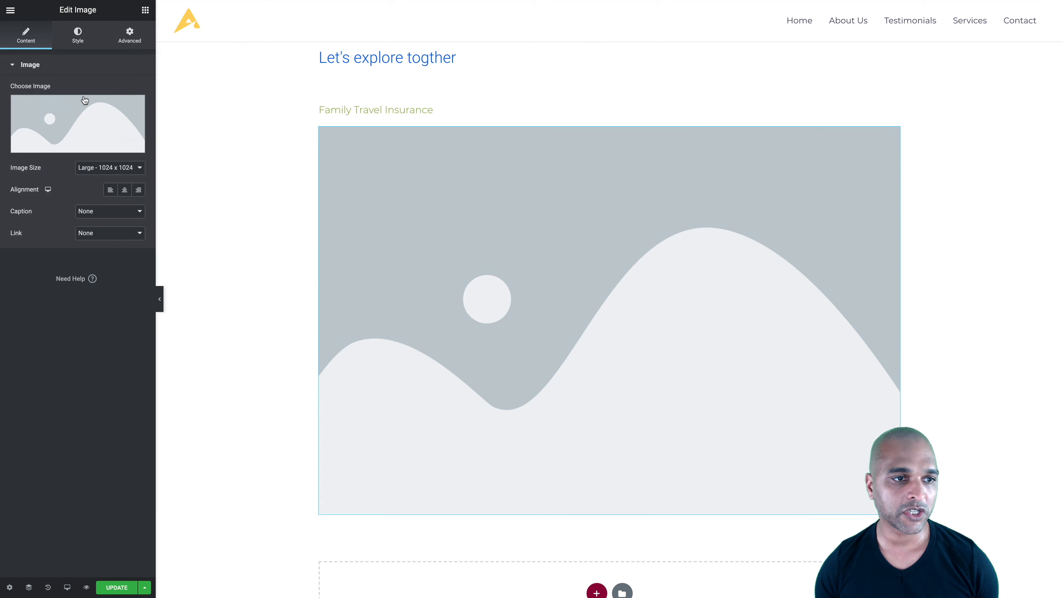
left_click(84, 101)
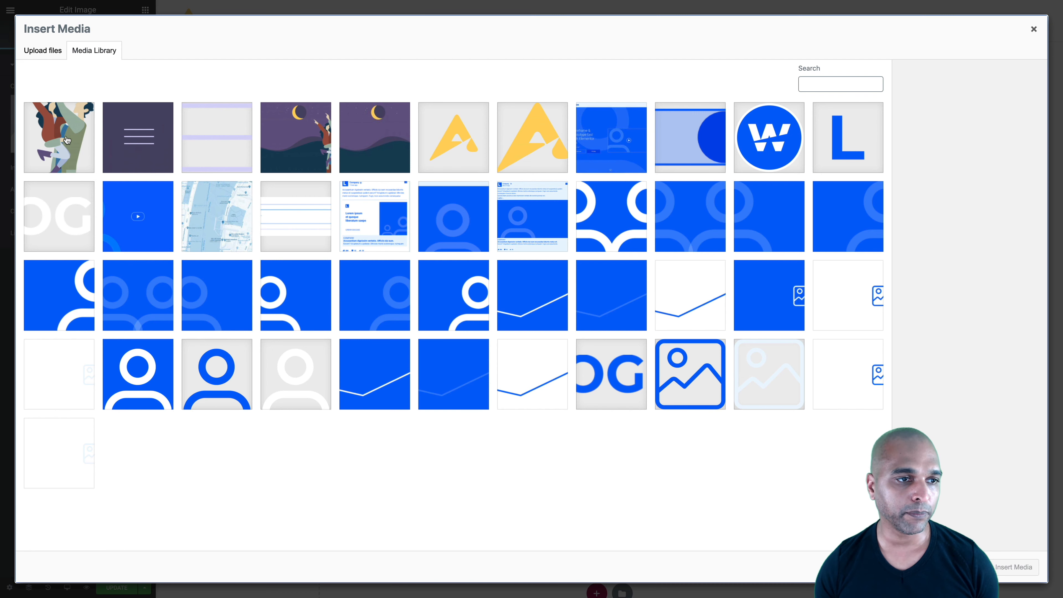
mouse_move(45, 66)
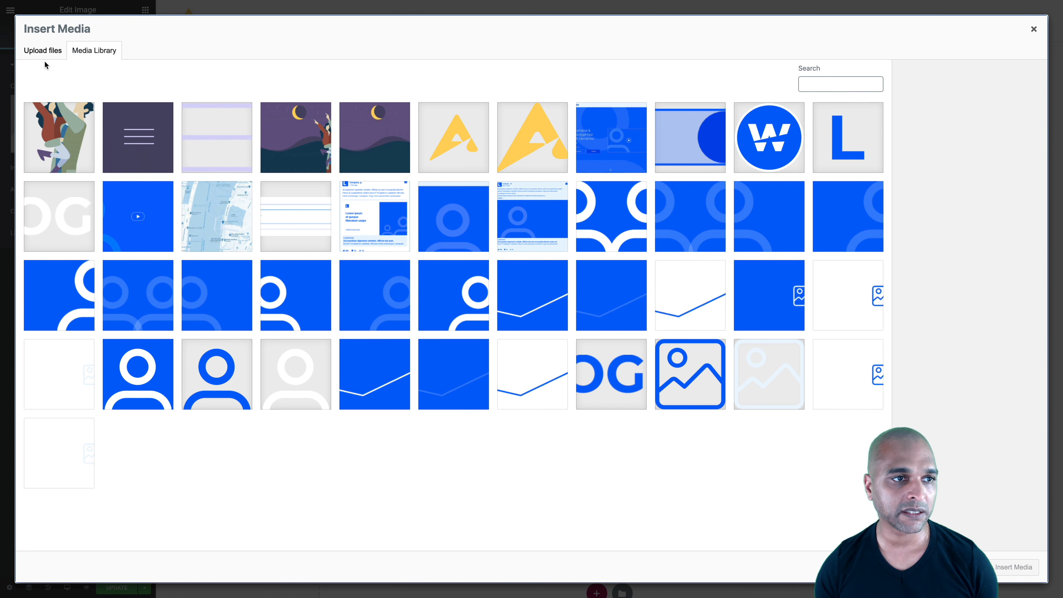
left_click(43, 50)
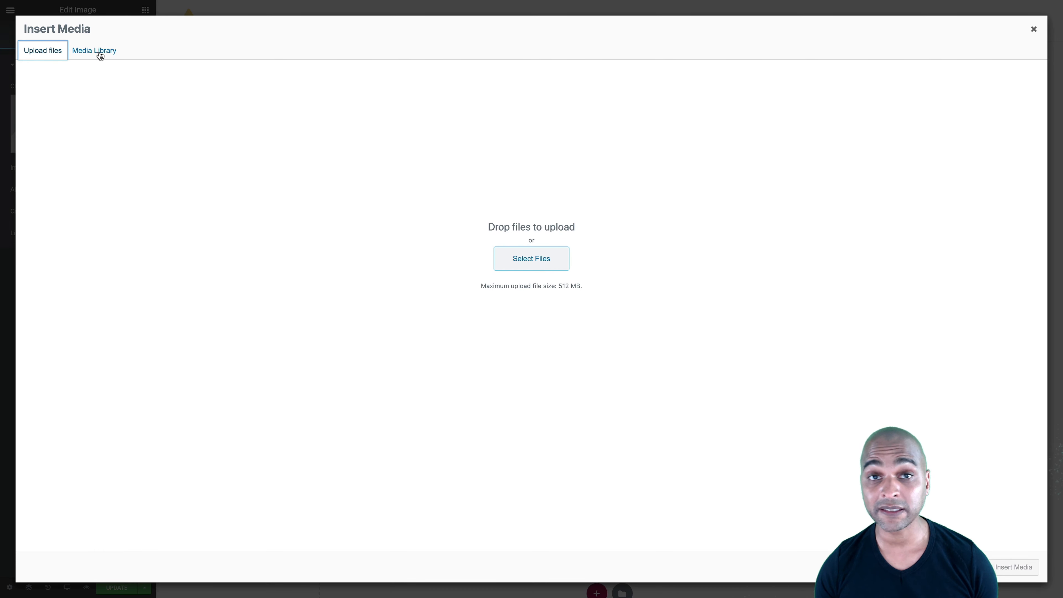
left_click(93, 50)
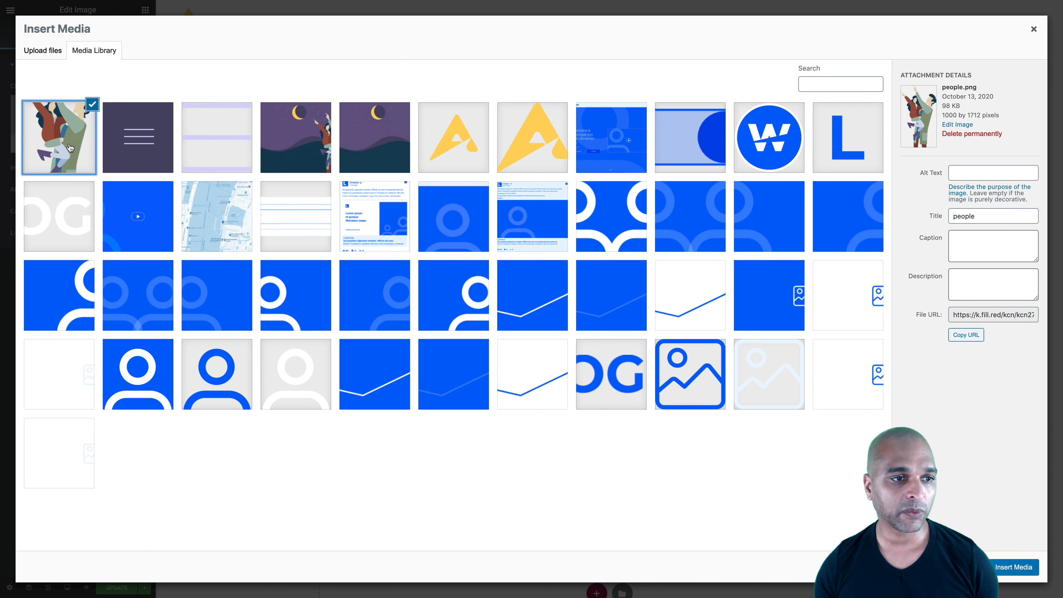
left_click(1015, 567)
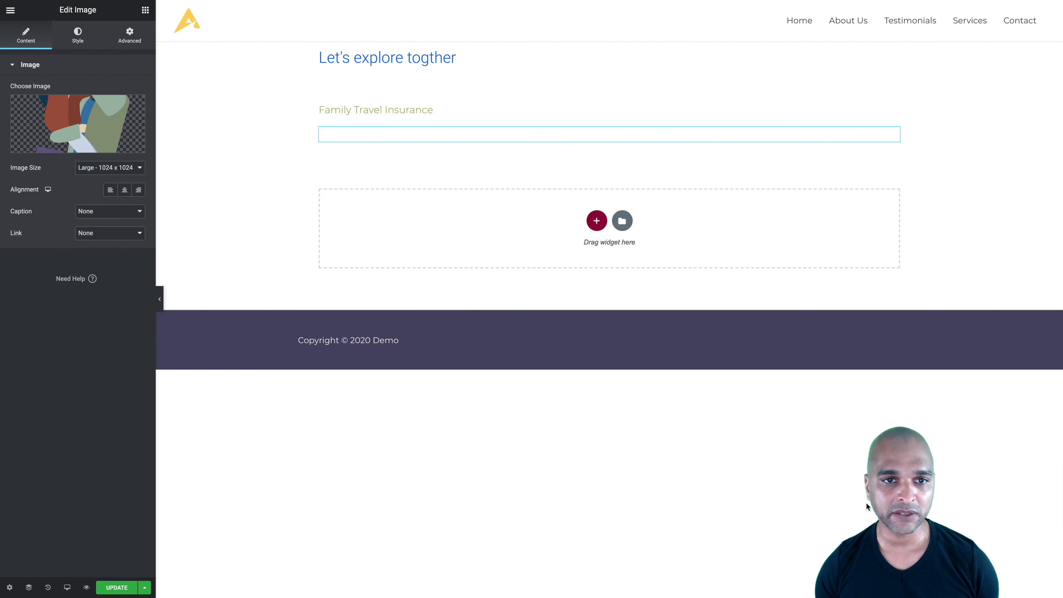
- Reduce the illustration's width in the image Style settings
left_click(78, 35)
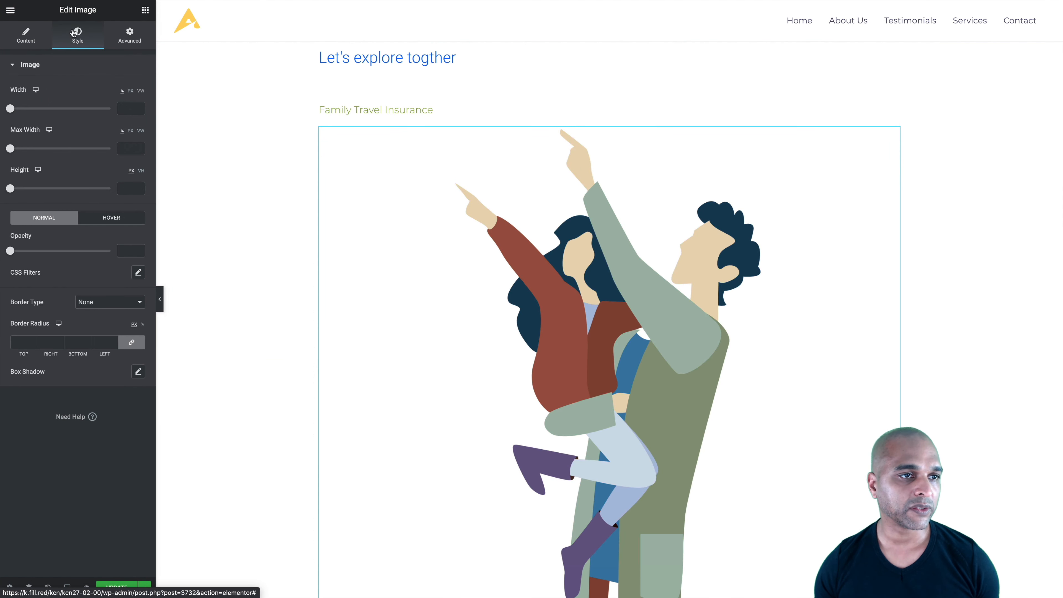
left_click_drag(10, 108, 38, 109)
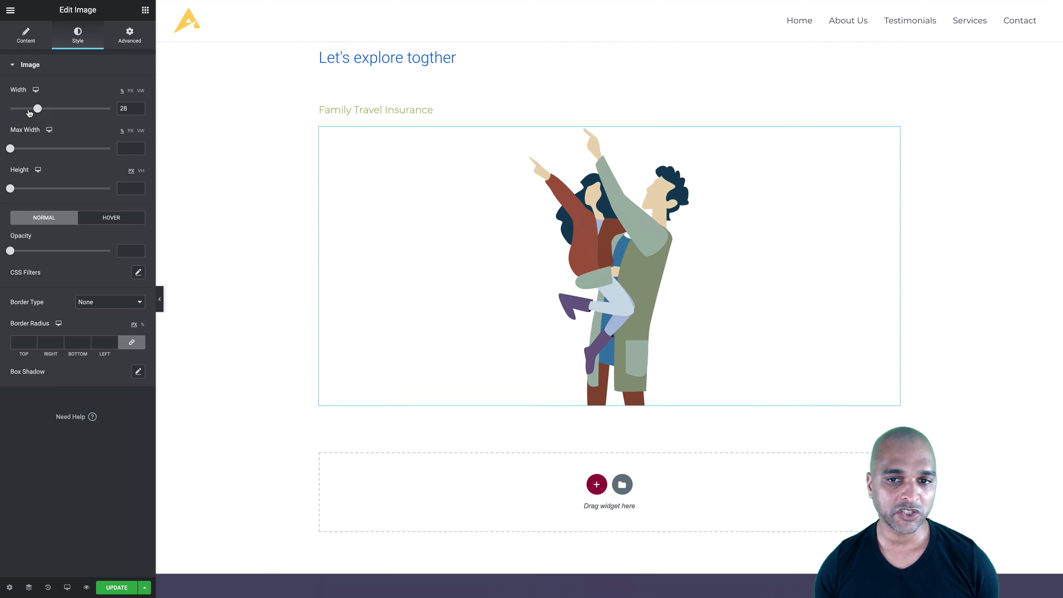
left_click_drag(37, 109, 24, 109)
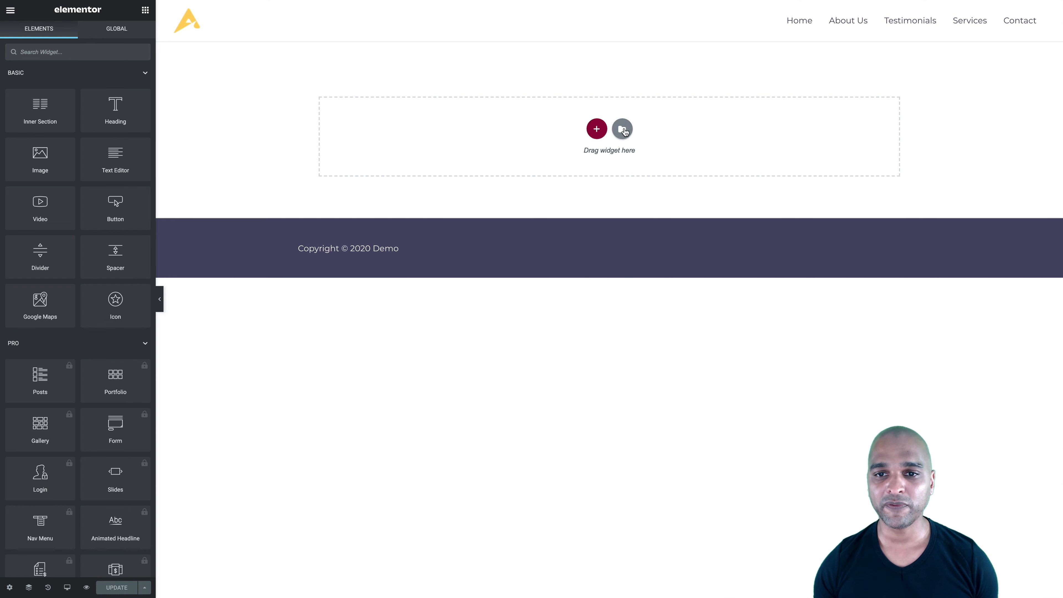
- Insert the Homepage – Study template and delete its hero video
left_click(622, 129)
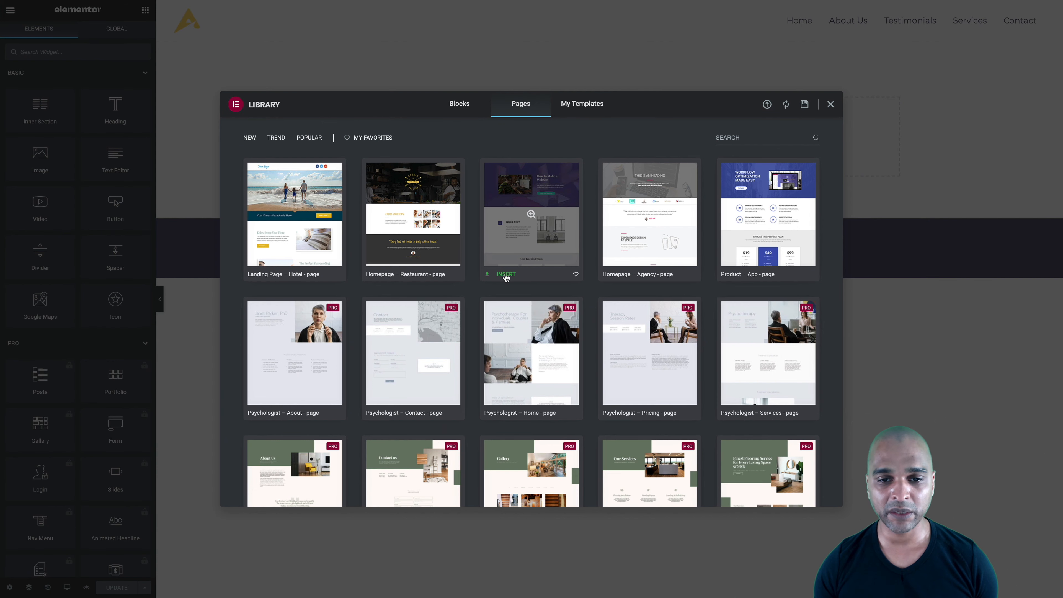
left_click(506, 274)
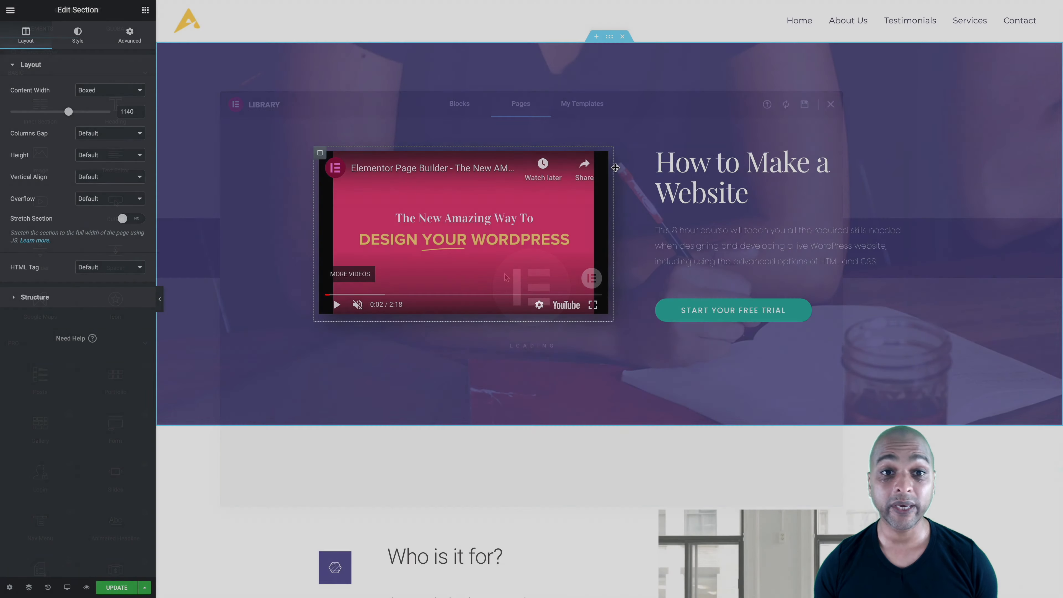
left_click(830, 105)
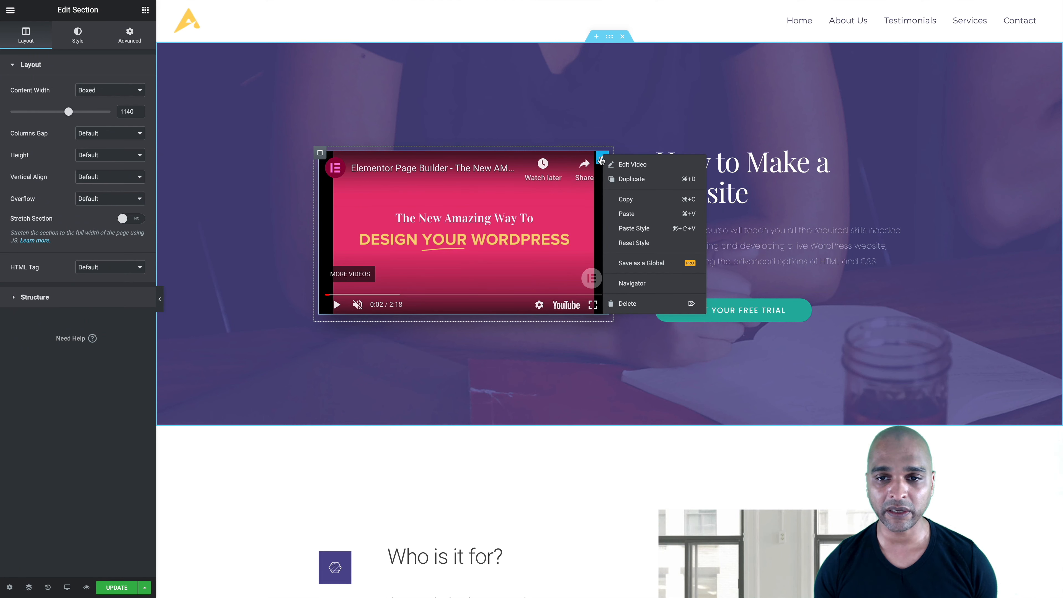
mouse_move(628, 319)
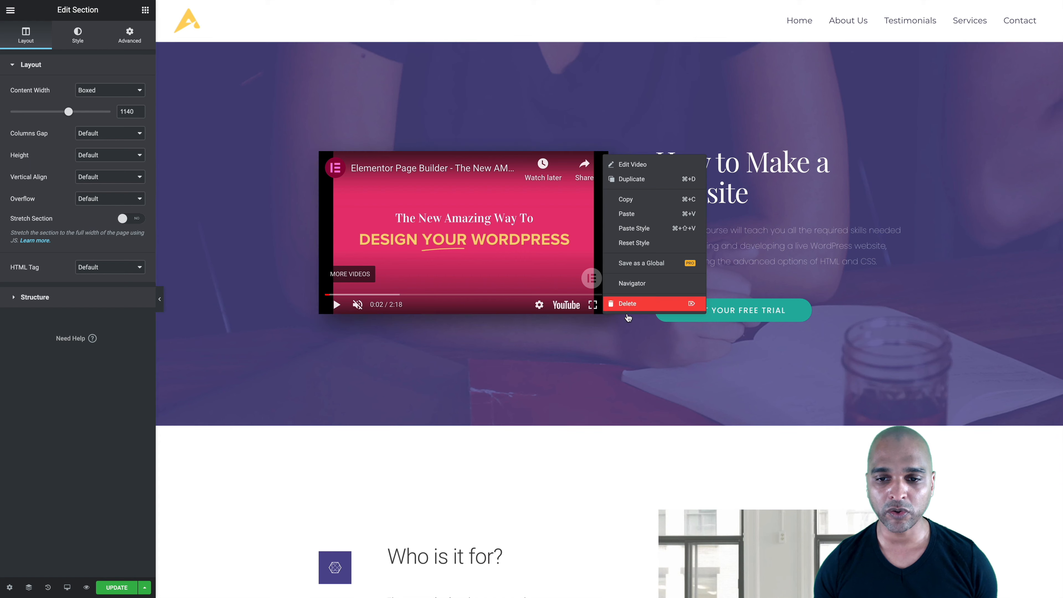
left_click(628, 303)
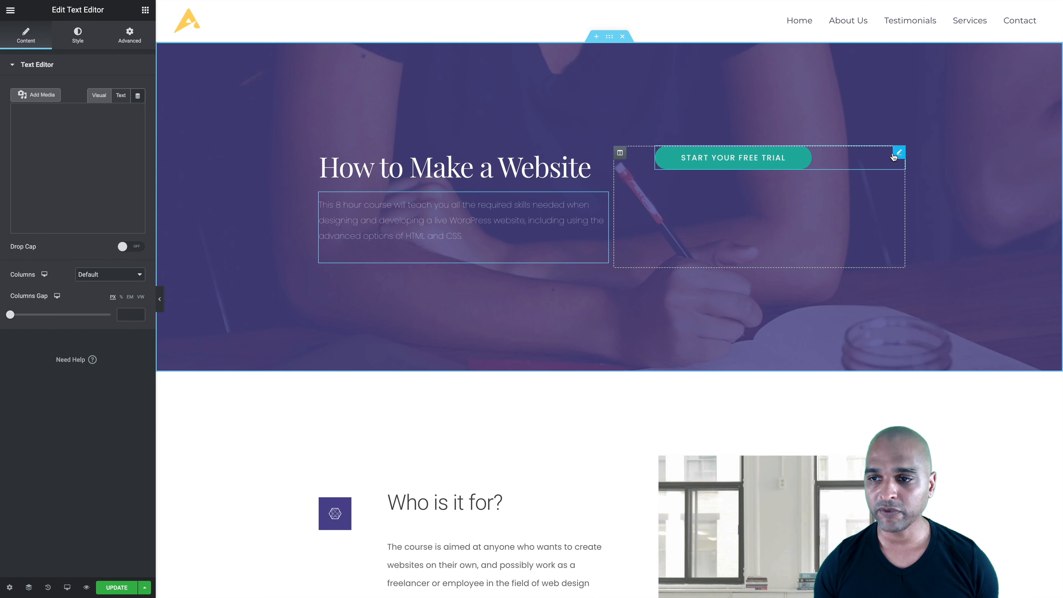
- Select the Start Your Free Trial button now sitting under the text for editing
left_click(732, 157)
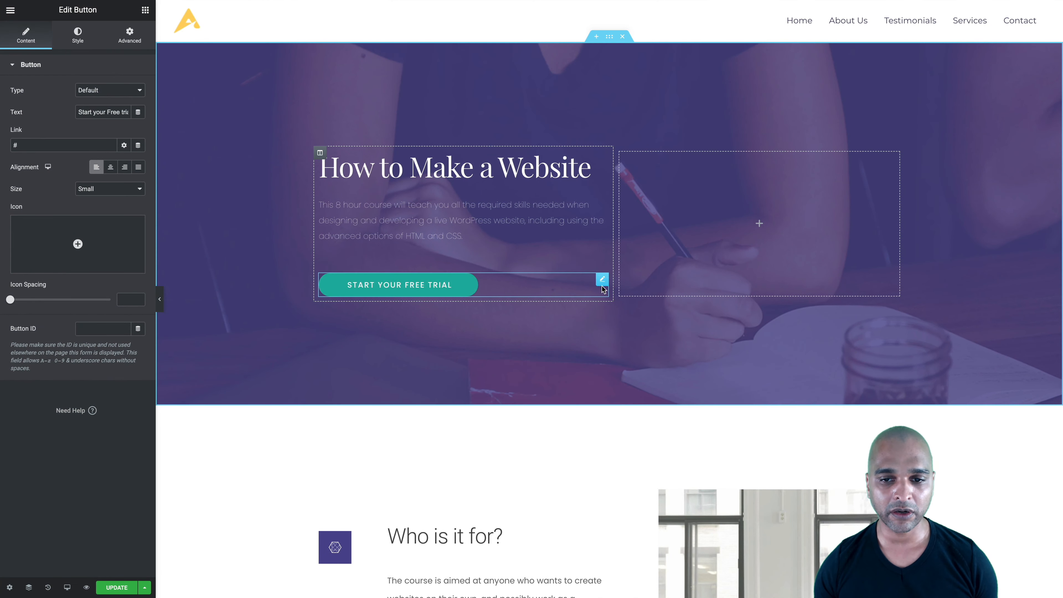
left_click(77, 35)
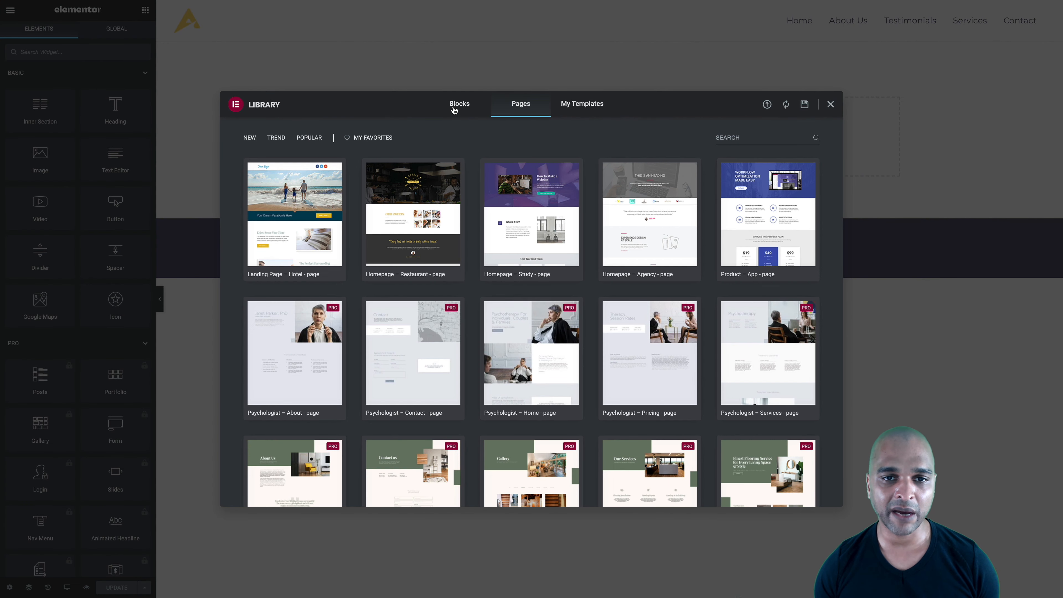
- Filter the library's Blocks to the Hero category and find the 17 Travel Inventions block
left_click(460, 104)
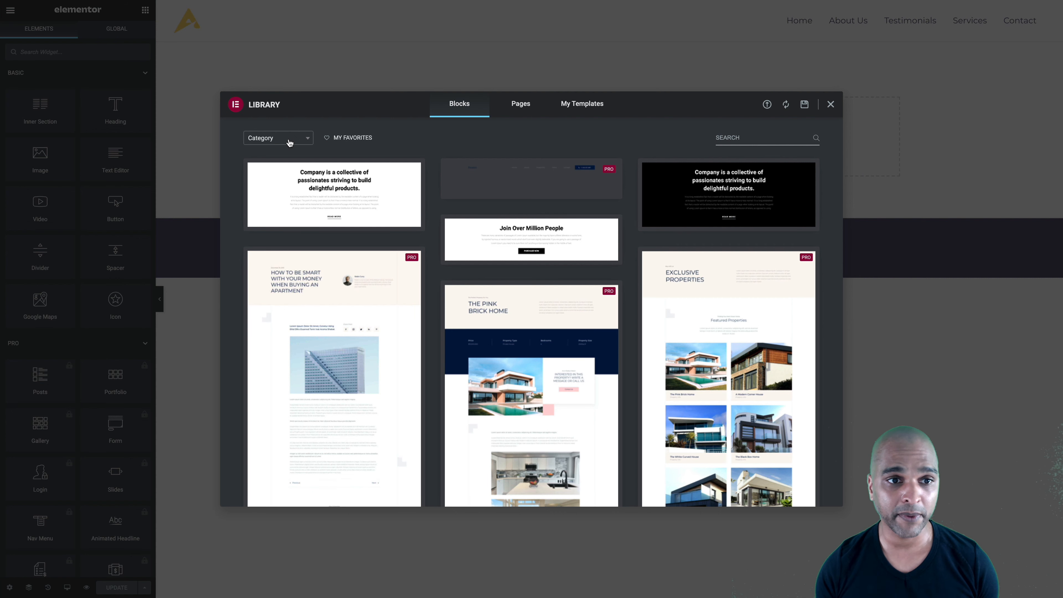
left_click(279, 138)
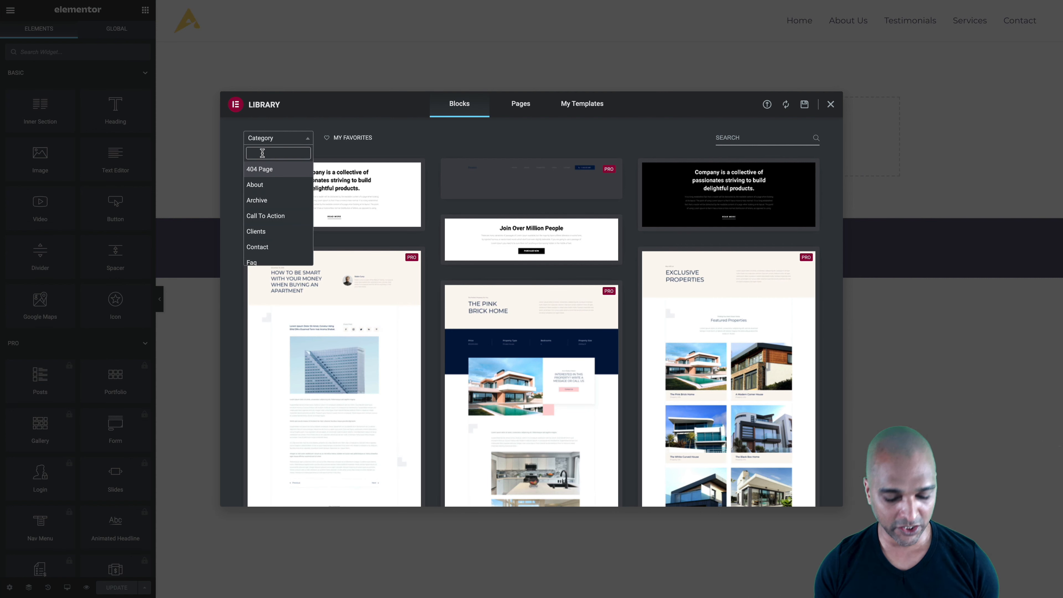
type("hero")
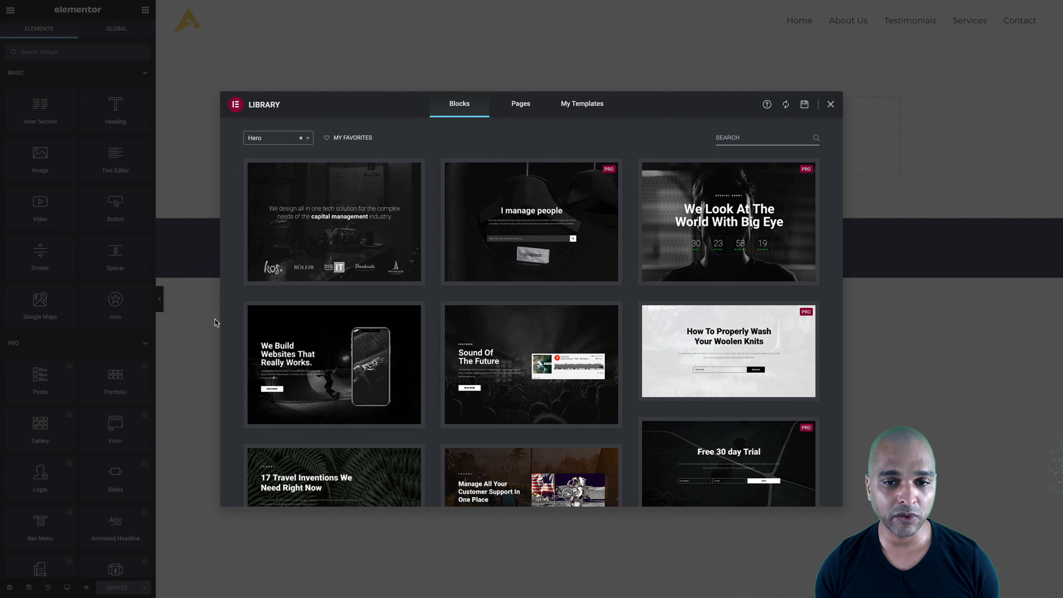
scroll("down", 3)
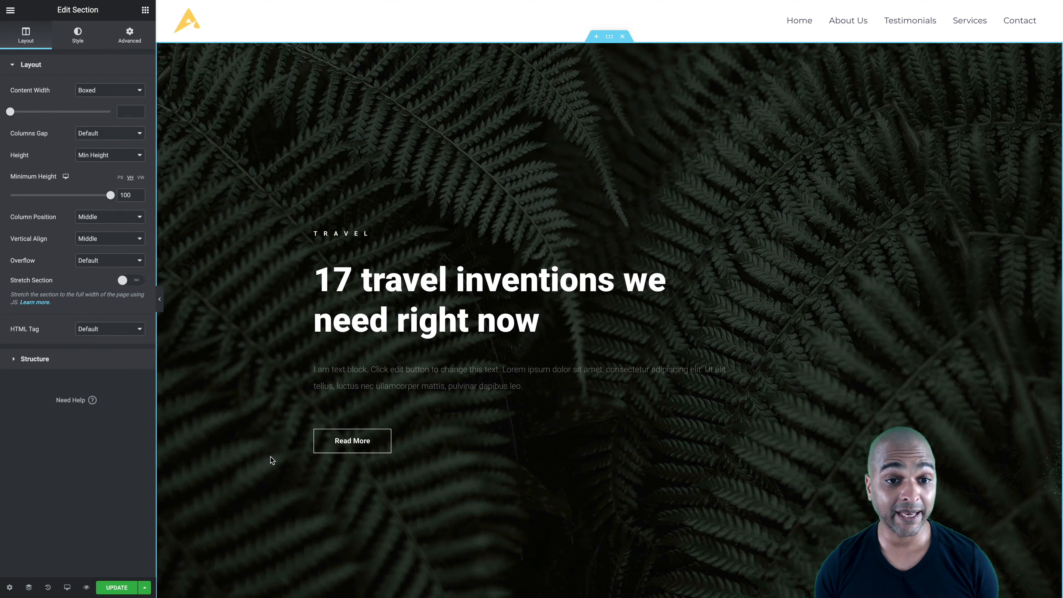
mouse_move(481, 240)
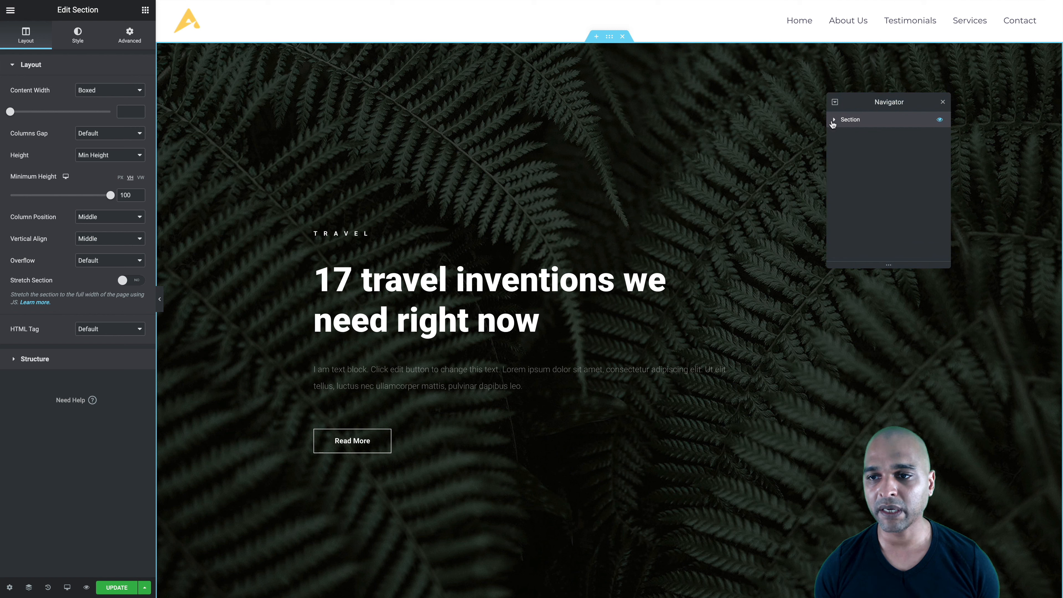
- Expand the hero in the Navigator and select the whole Section for editing
left_click(834, 120)
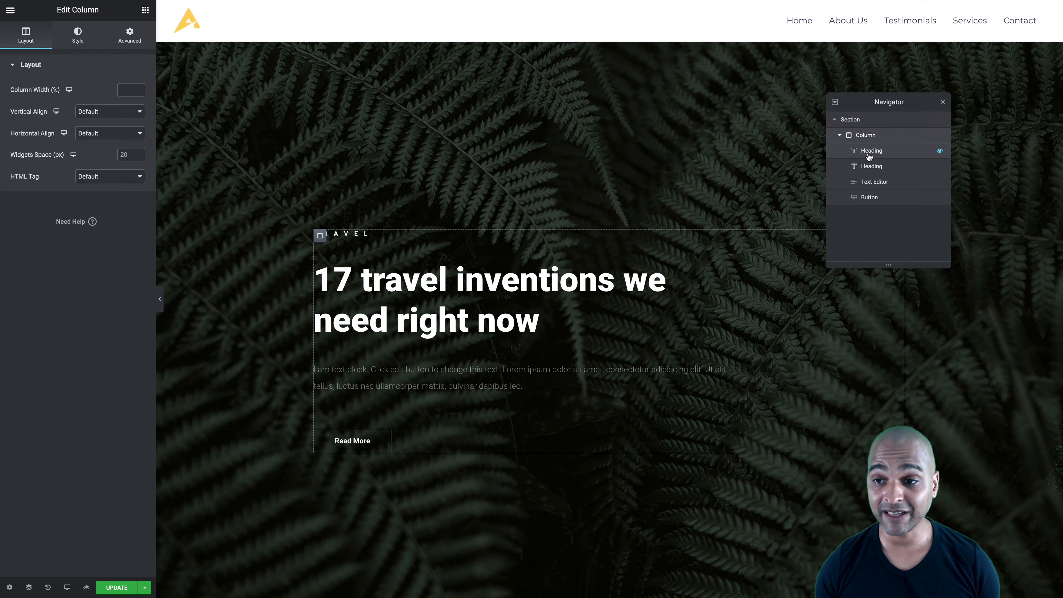
left_click(871, 166)
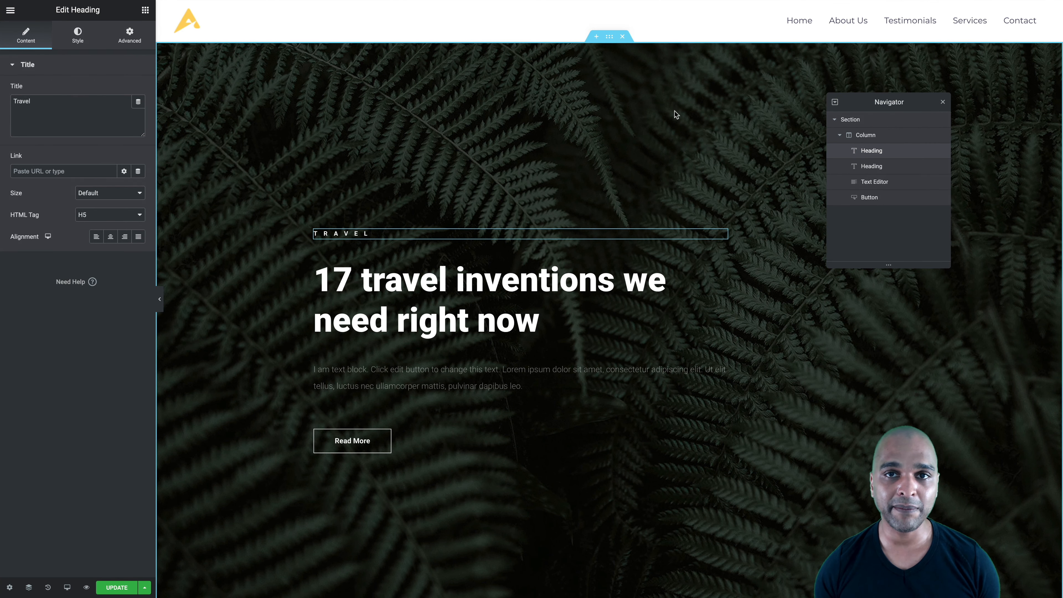
mouse_move(591, 113)
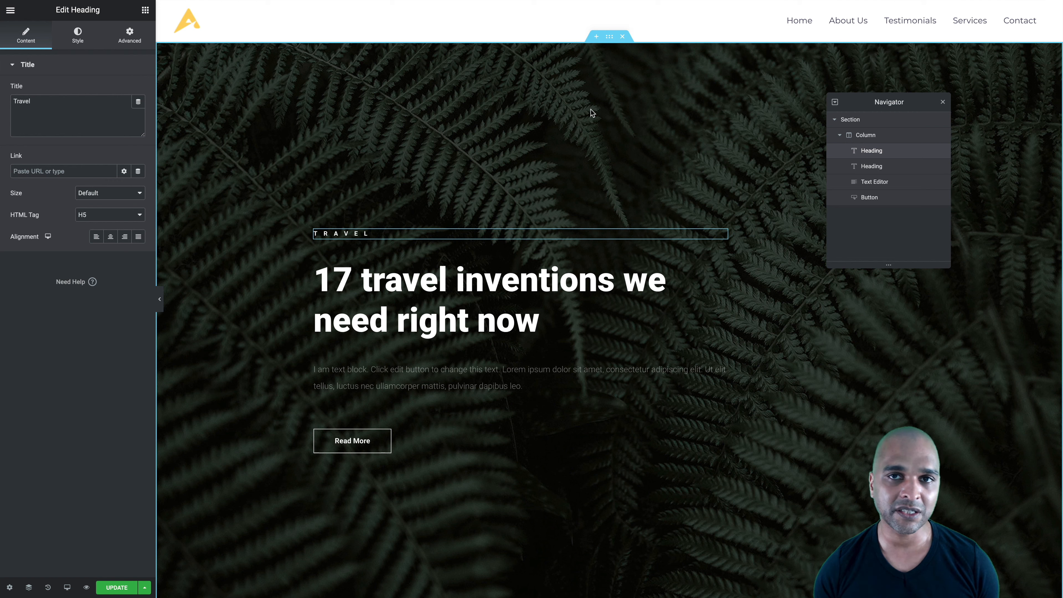
mouse_move(579, 123)
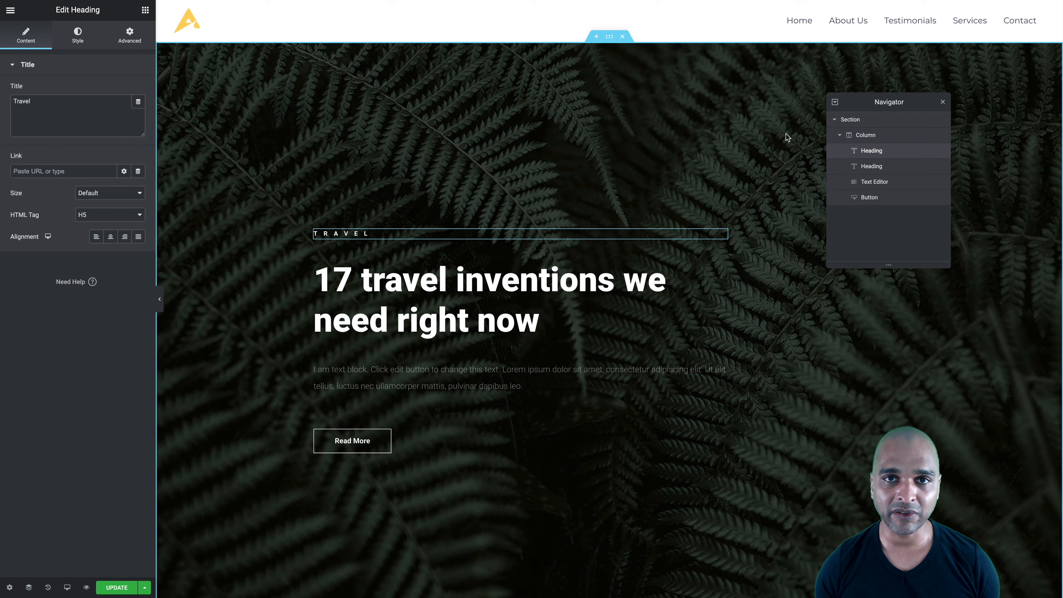
mouse_move(856, 123)
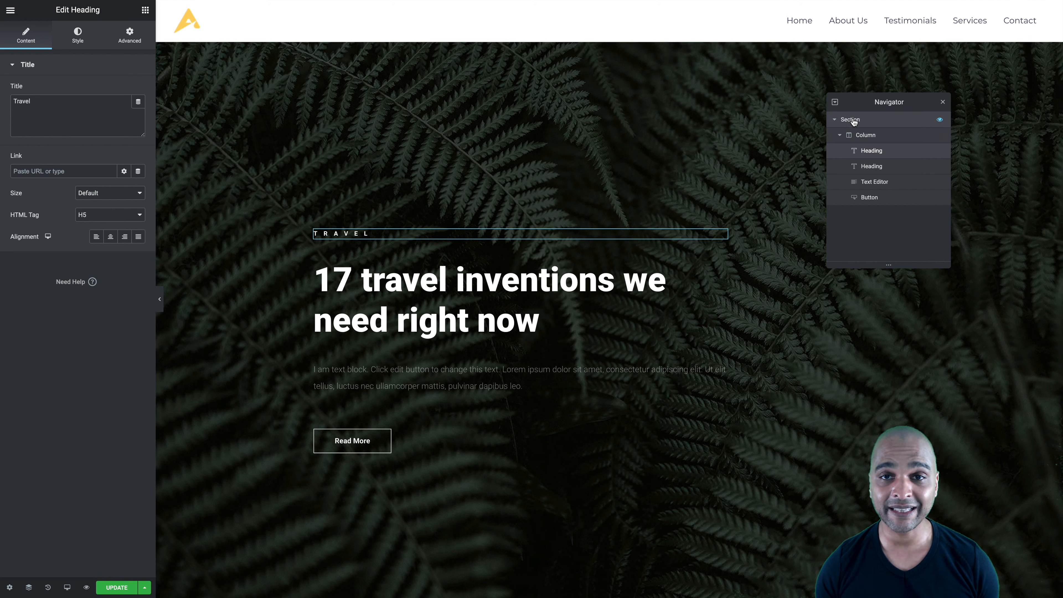
left_click(851, 119)
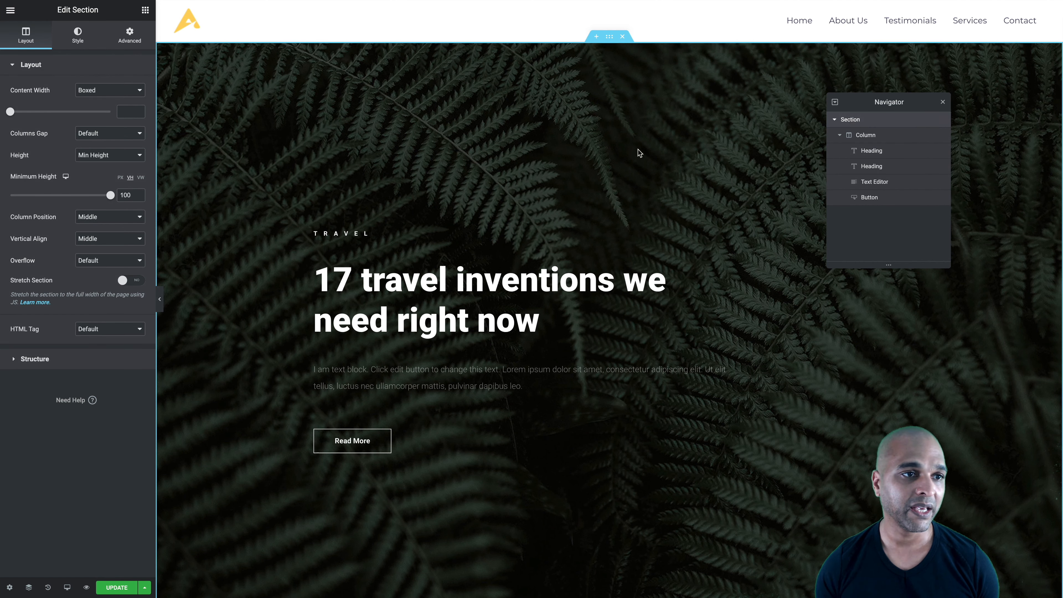
- Replace the section's background image with the bg-00 night-sky illustration
left_click(77, 34)
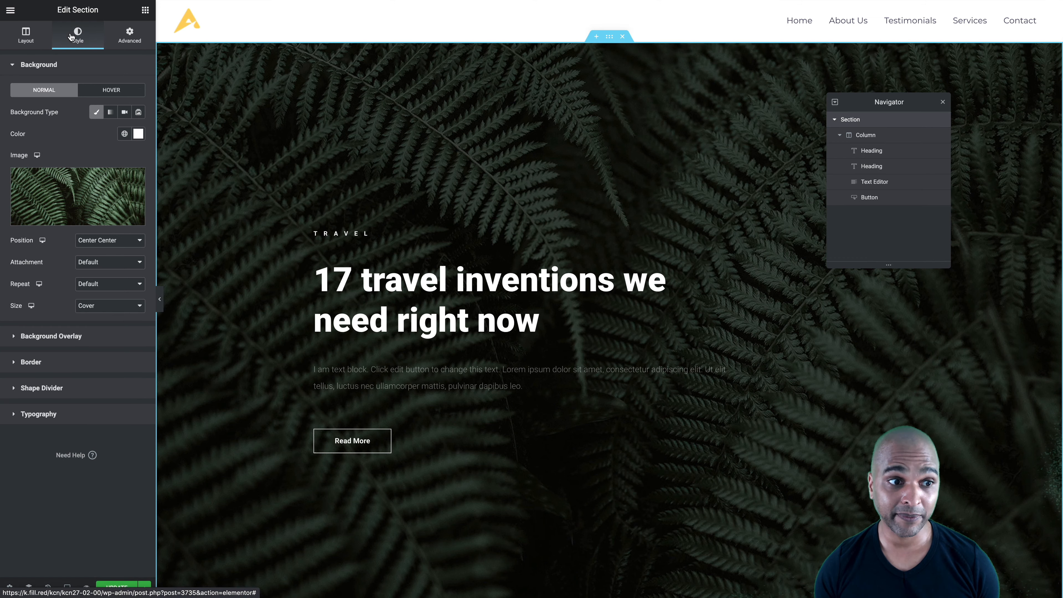
mouse_move(80, 196)
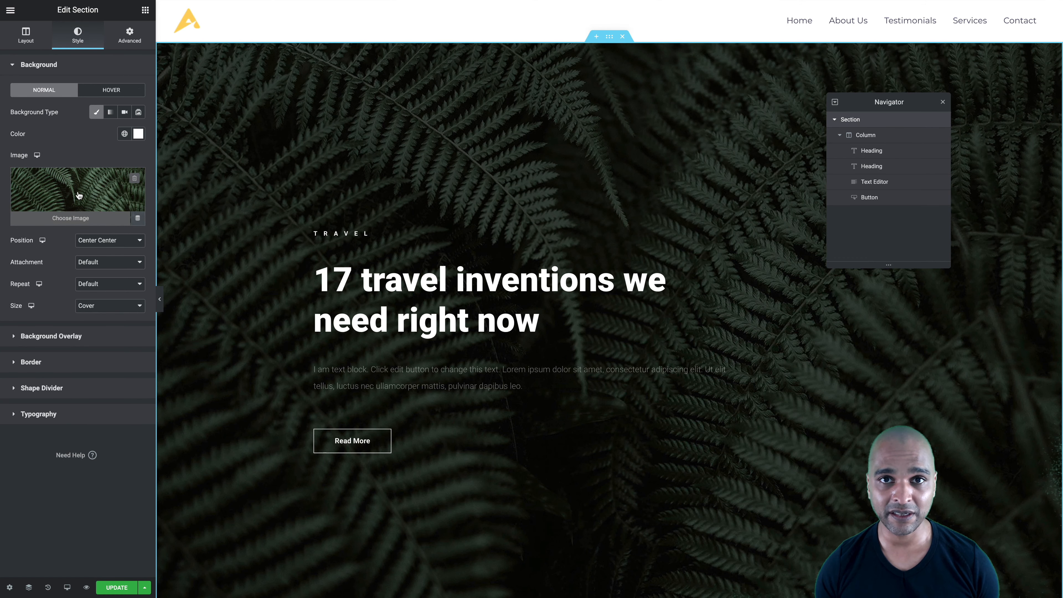
left_click(78, 196)
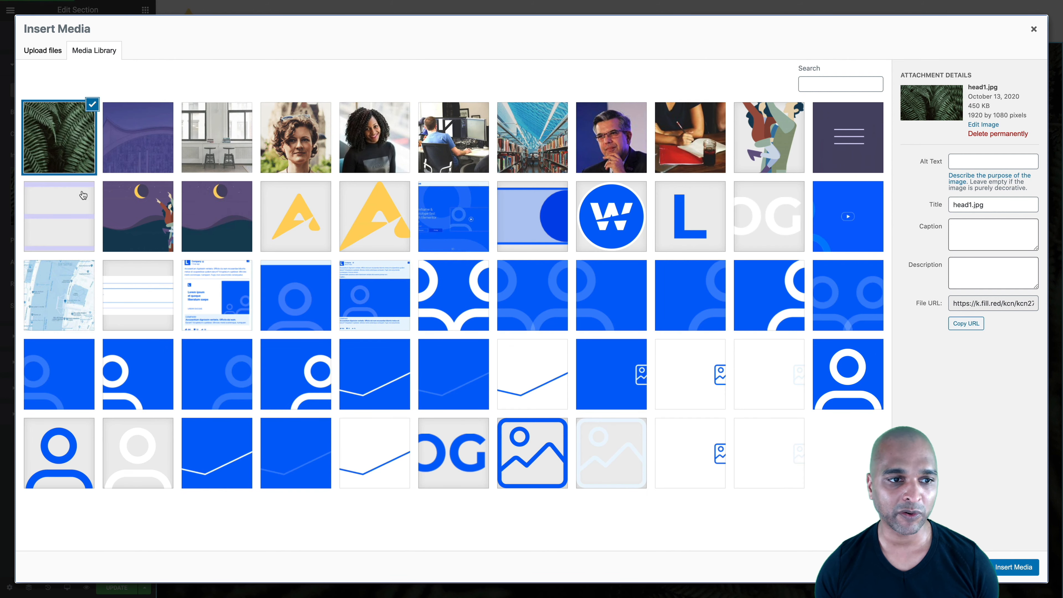
left_click(216, 216)
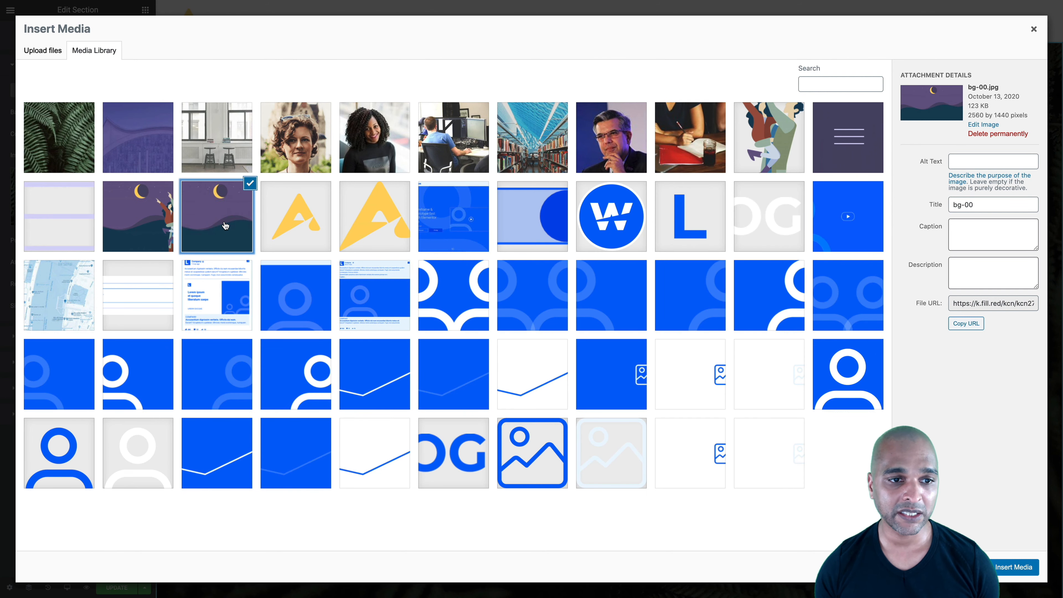
left_click(1013, 567)
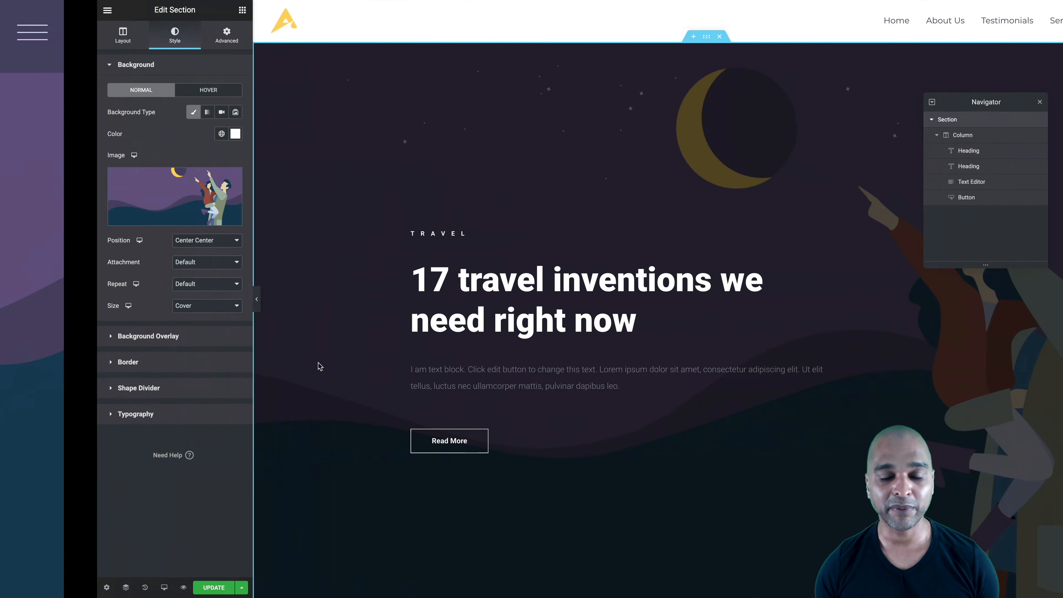
left_click(560, 281)
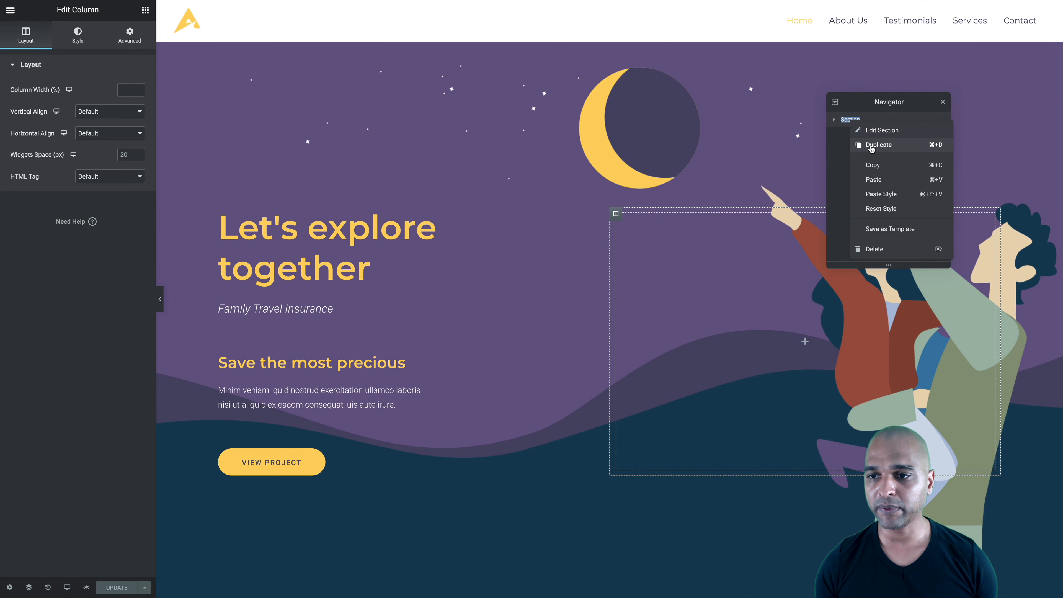
- Duplicate the hero section via the Navigator, then remove the extra copy from its handle
left_click(879, 145)
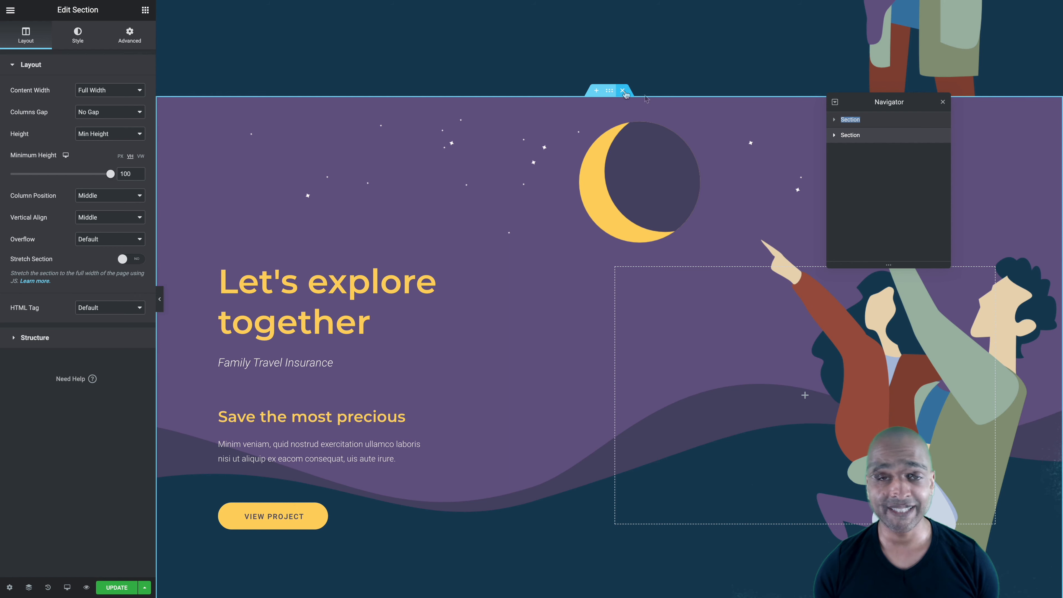
left_click(622, 90)
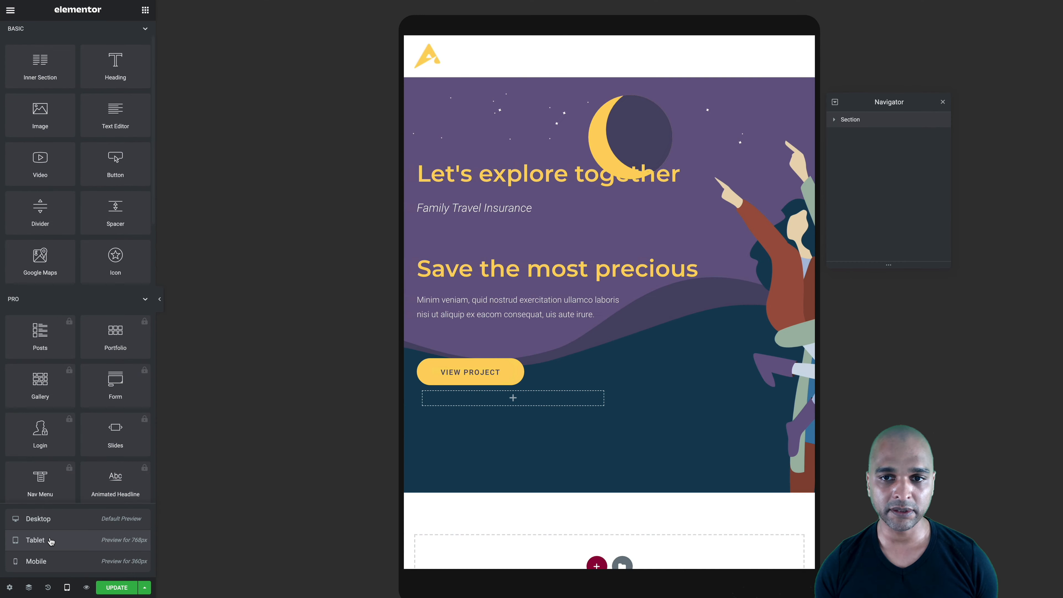
- Cycle the responsive preview through mobile, tablet and back to desktop width
left_click(36, 561)
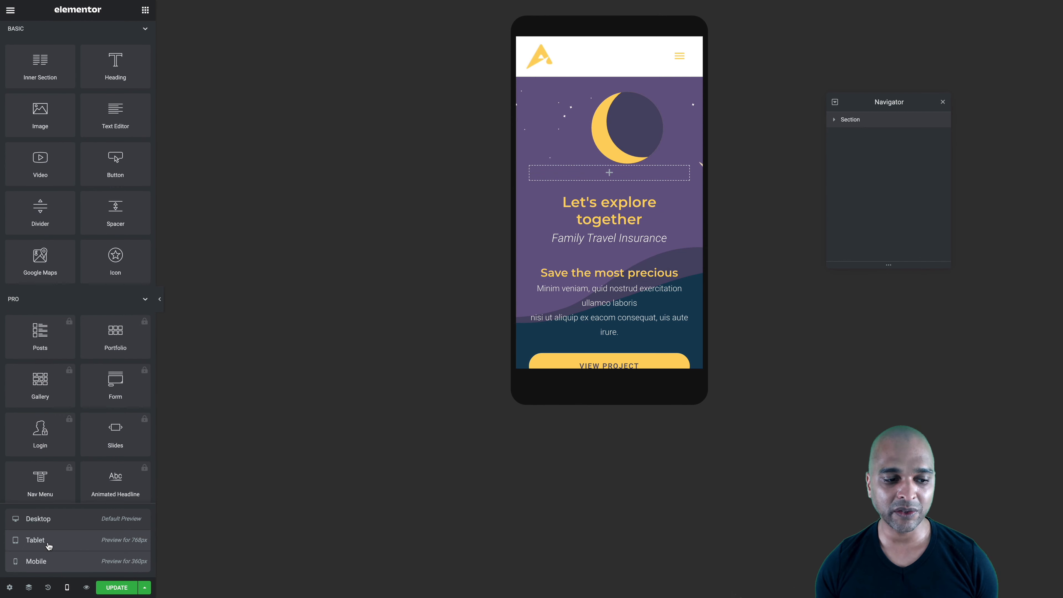
left_click(36, 540)
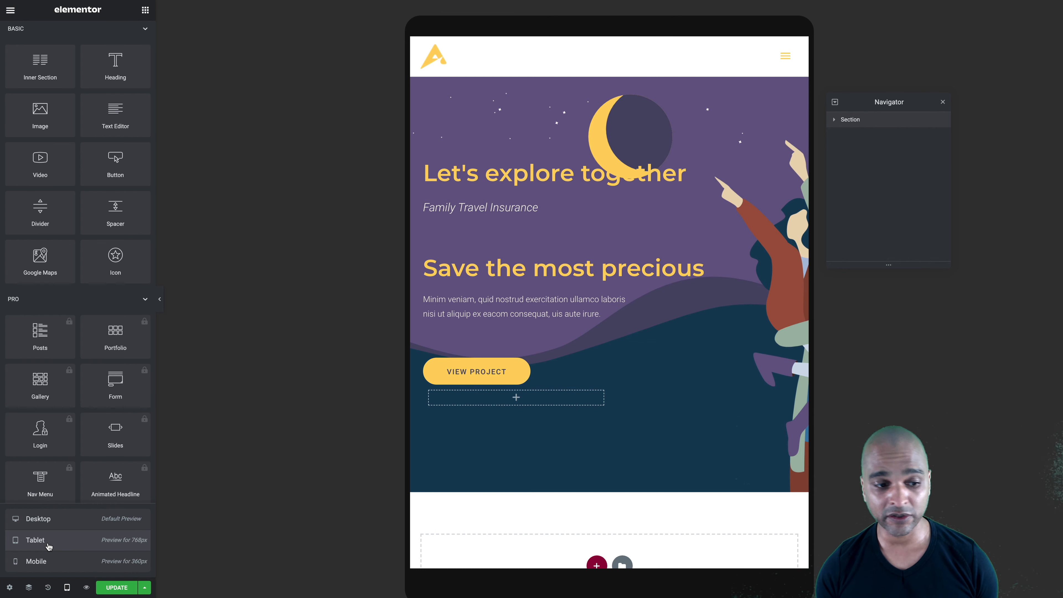
left_click(38, 519)
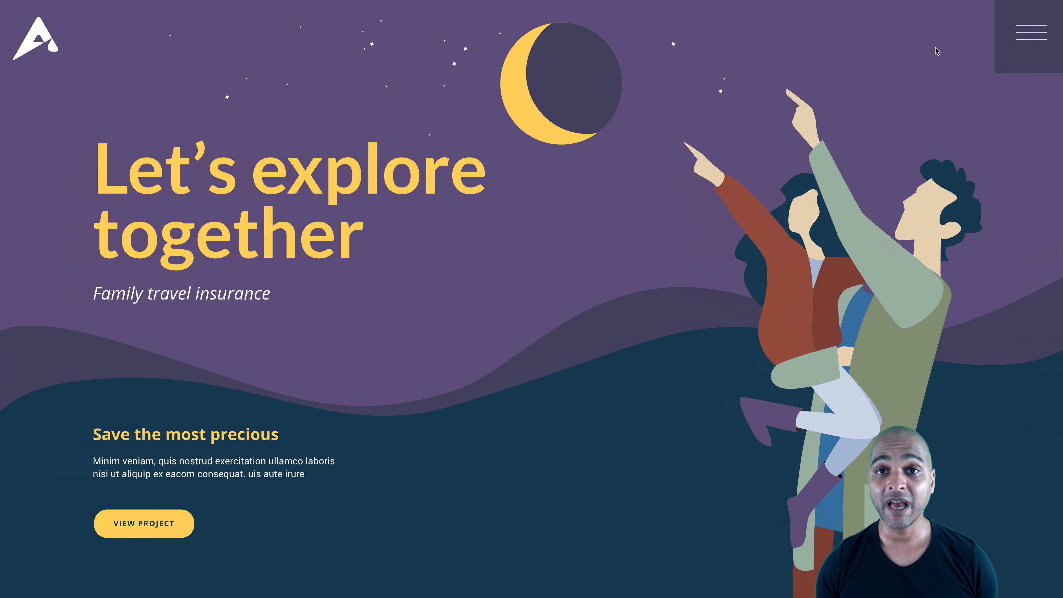
mouse_move(905, 74)
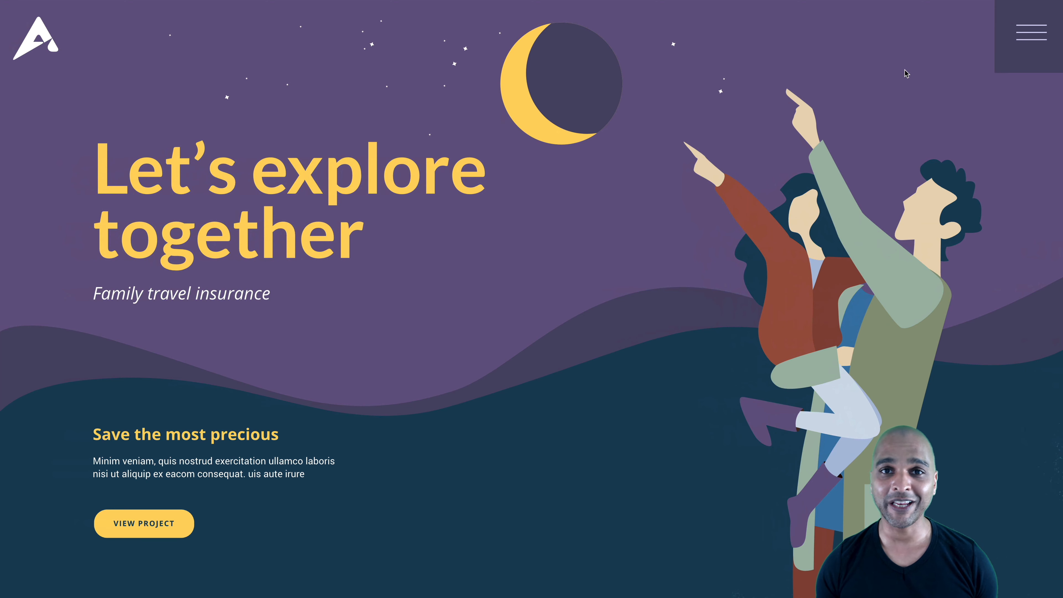
mouse_move(904, 87)
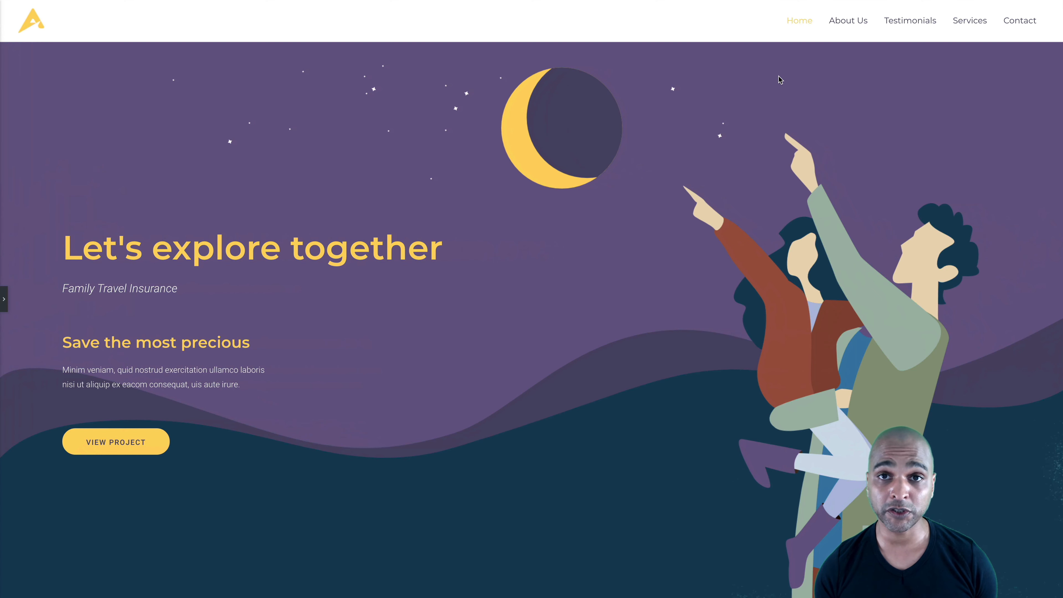
mouse_move(515, 81)
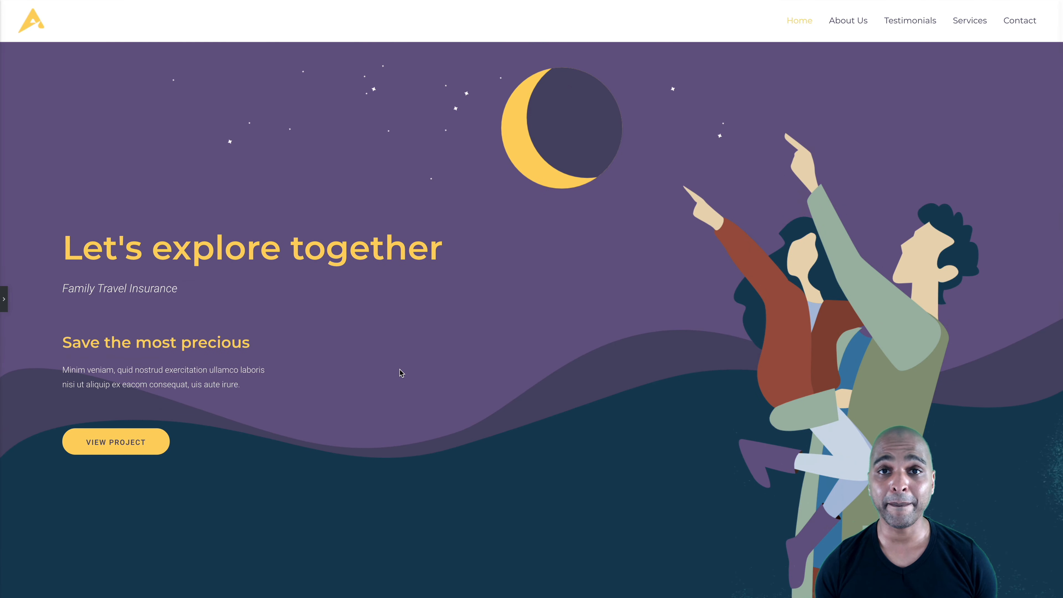
mouse_move(551, 264)
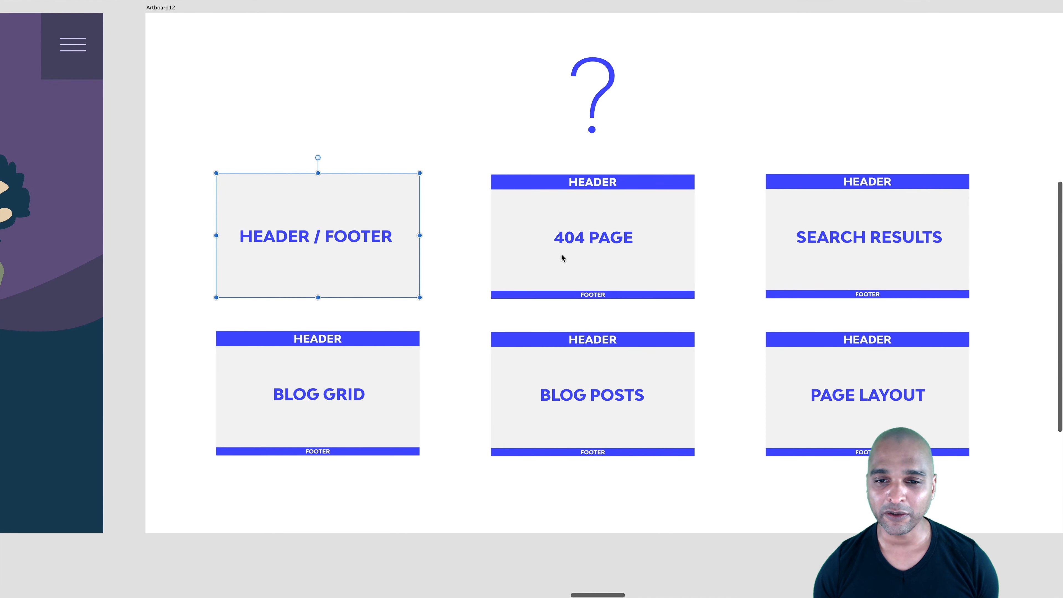
- Select the 404 PAGE template card on the Adobe XD template-plan artboard
left_click(565, 247)
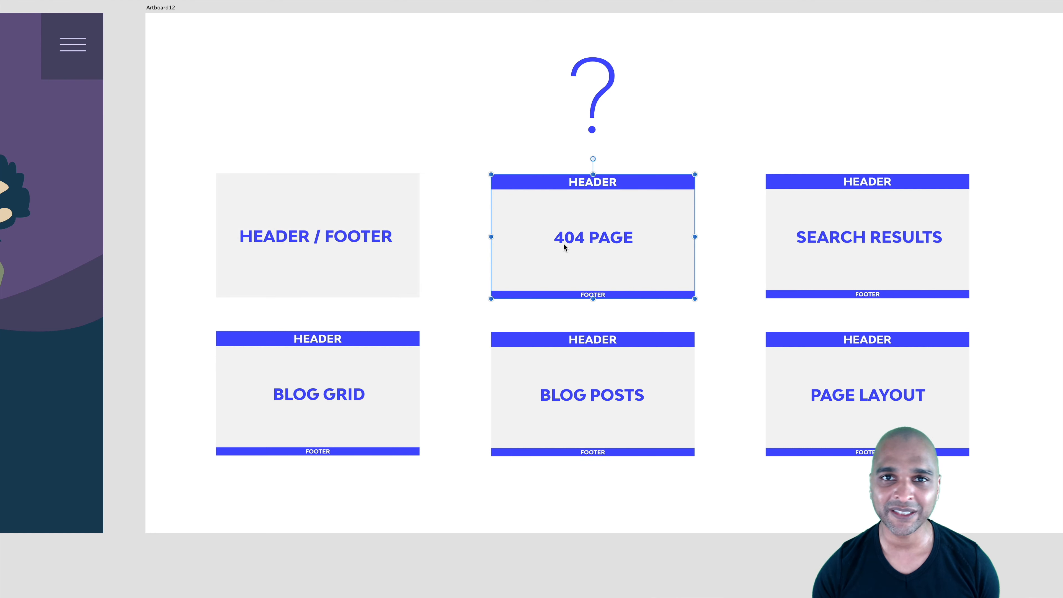
mouse_move(601, 237)
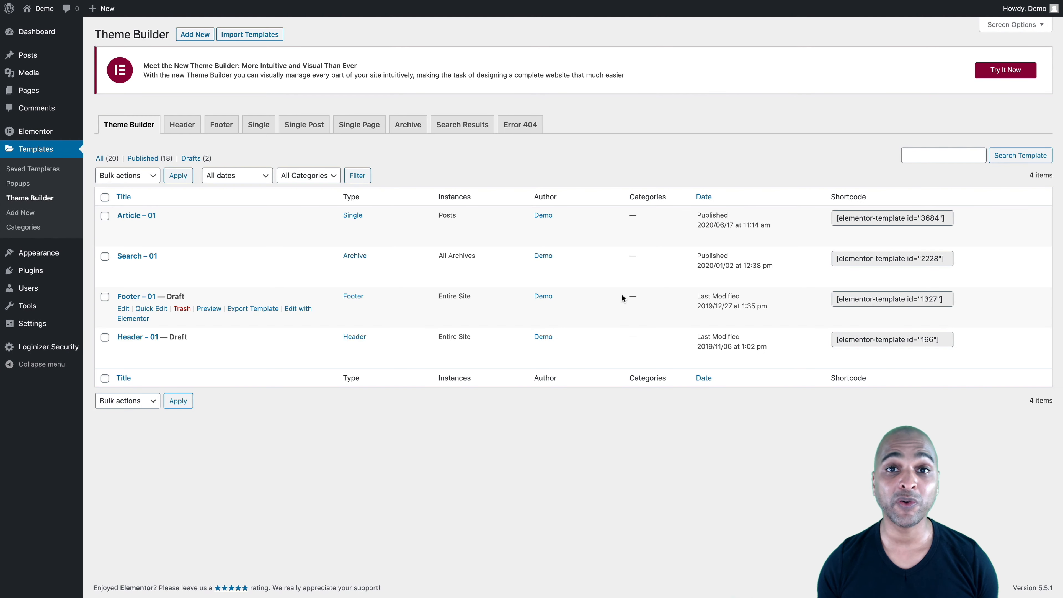
mouse_move(238, 352)
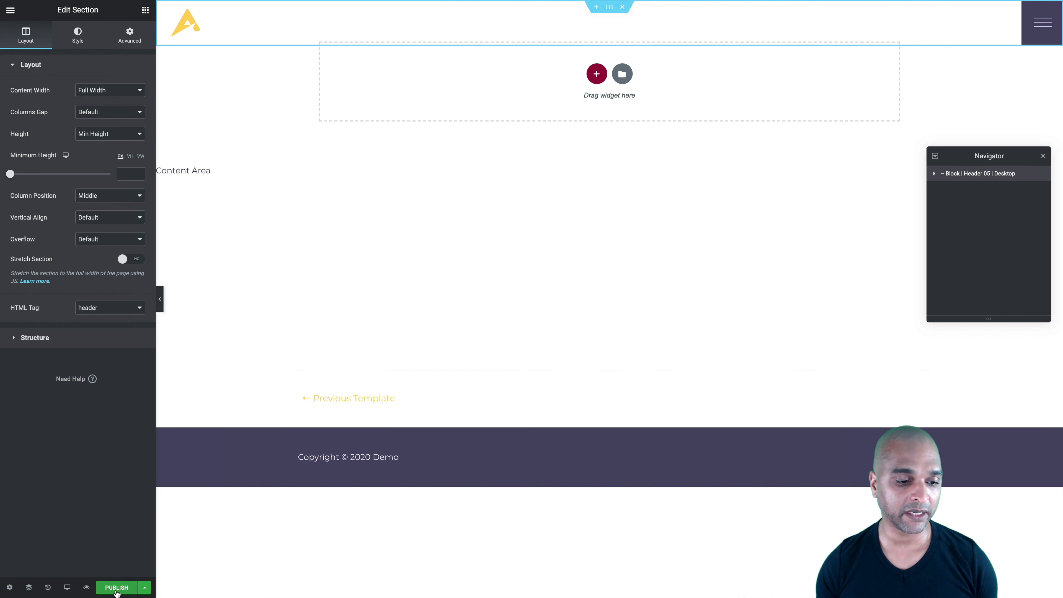
- Publish the header template with the Include > Entire Site display condition
left_click(116, 588)
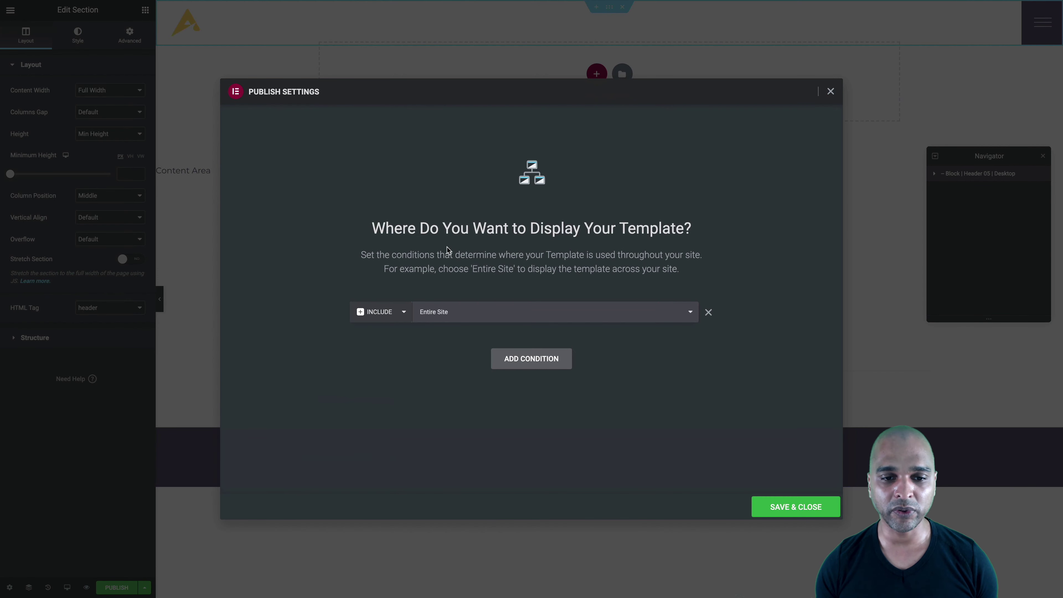
mouse_move(482, 325)
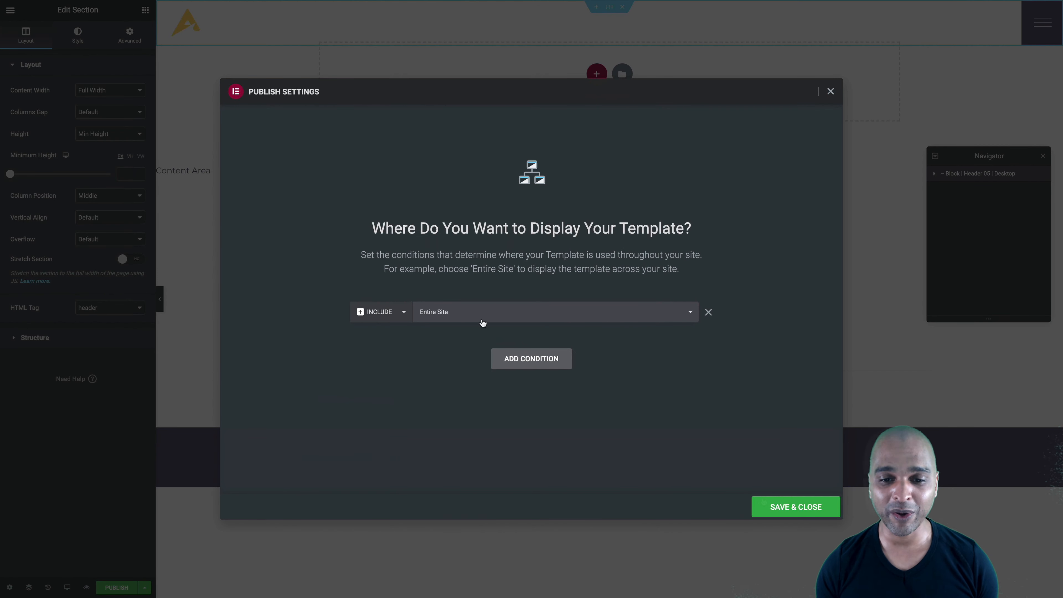
left_click(795, 507)
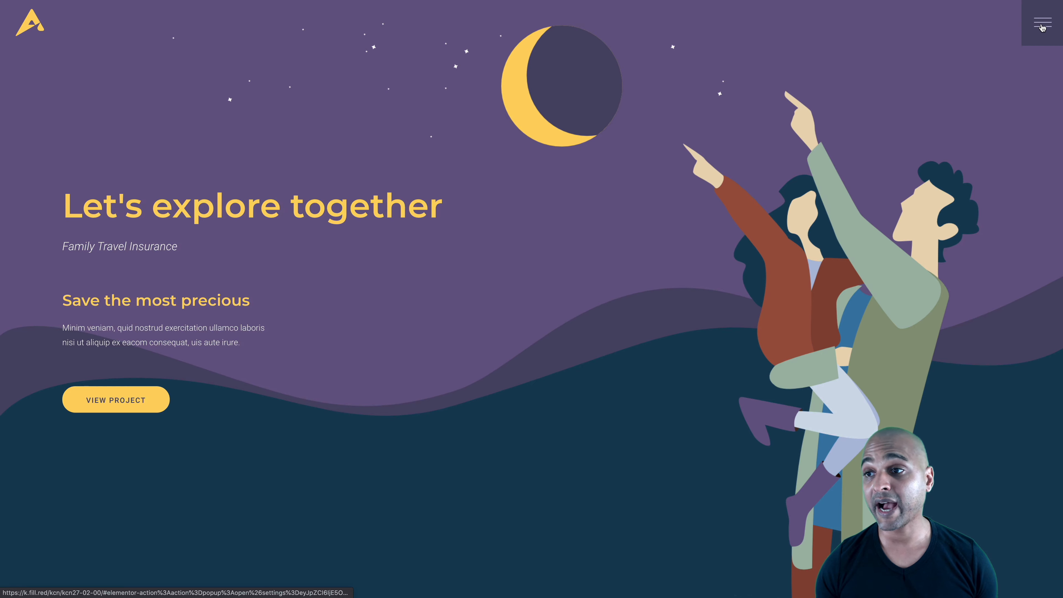
- Check the full-screen menu opens and closes from the hamburger on the live page
left_click(1043, 22)
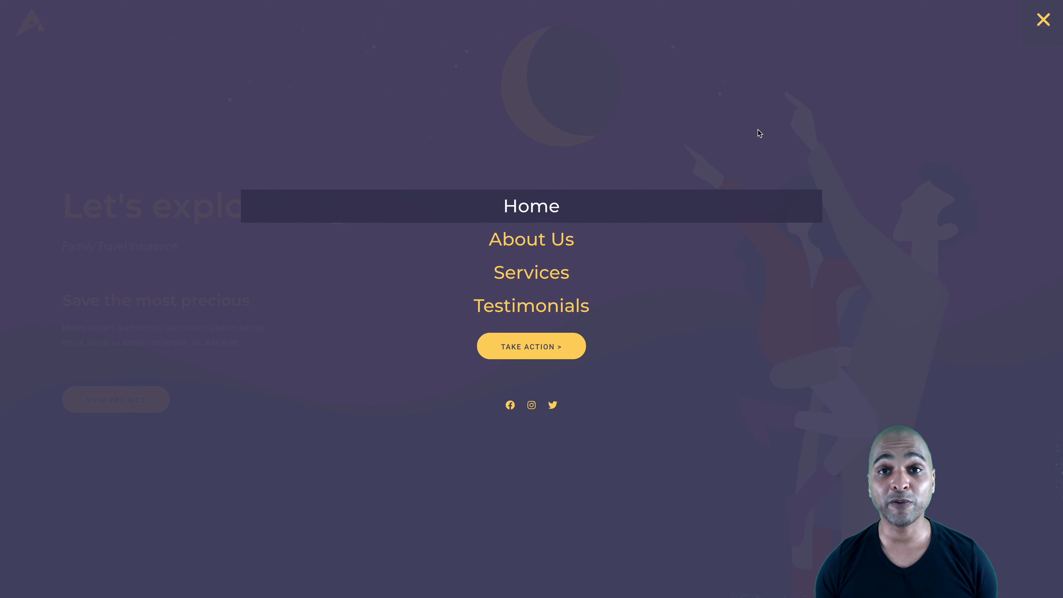
left_click(1043, 18)
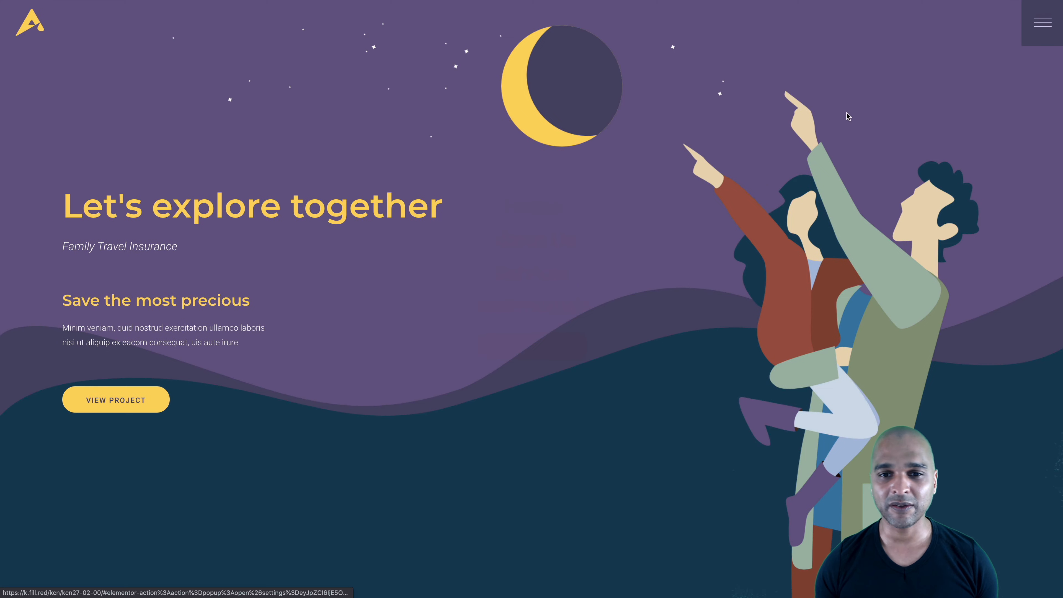
mouse_move(441, 295)
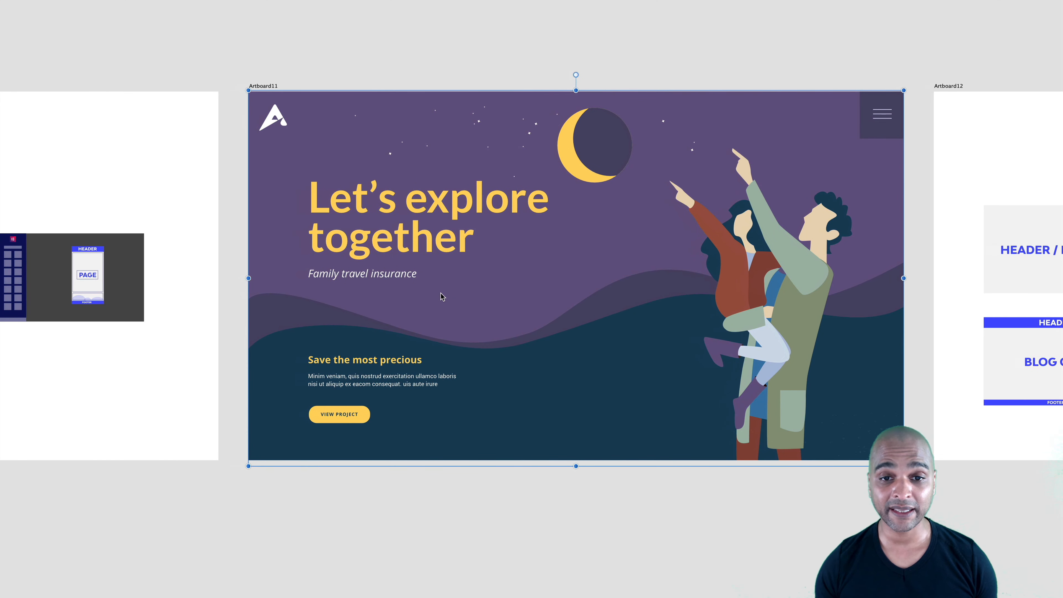
mouse_move(465, 311)
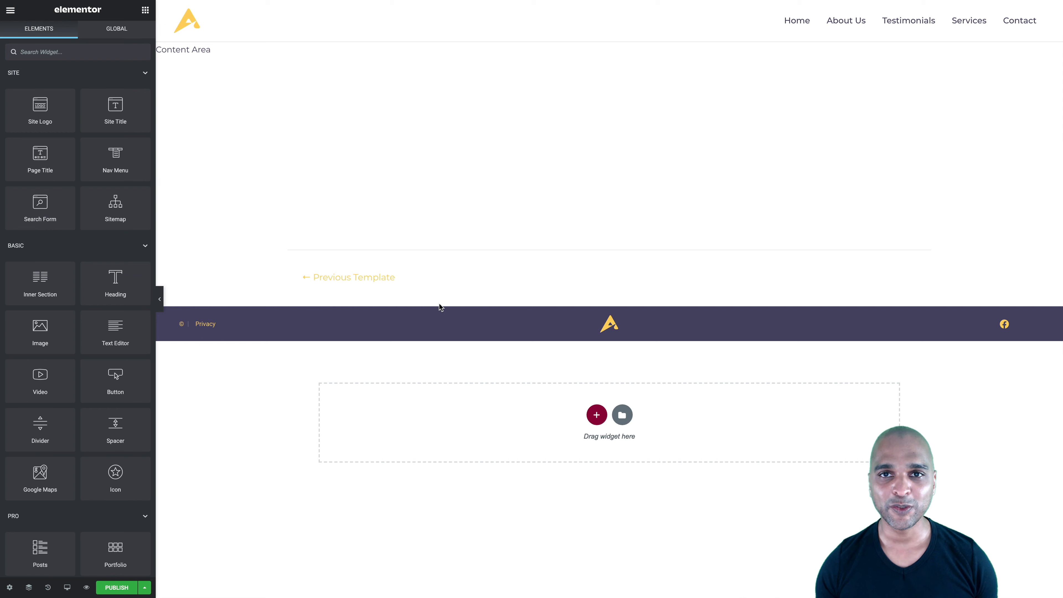
mouse_move(446, 313)
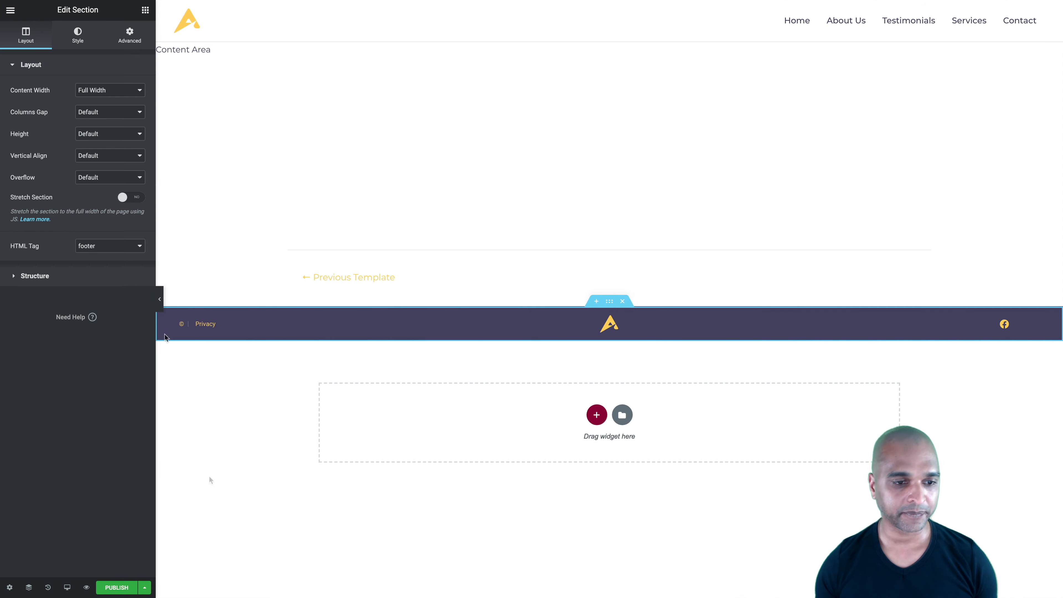
- Publish the footer template keeping the Include > Entire Site condition
left_click(116, 588)
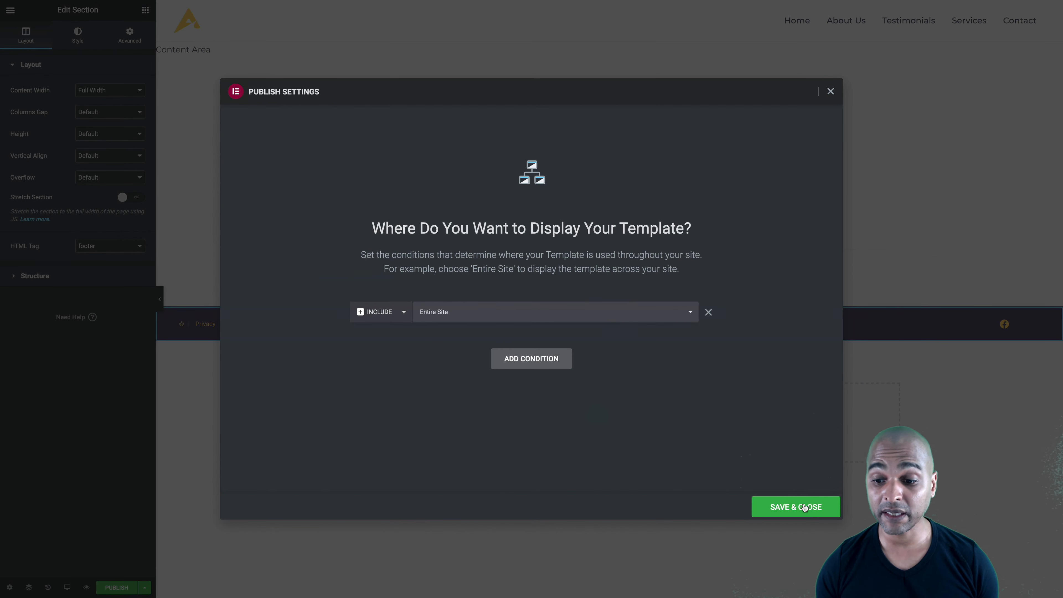
left_click(796, 507)
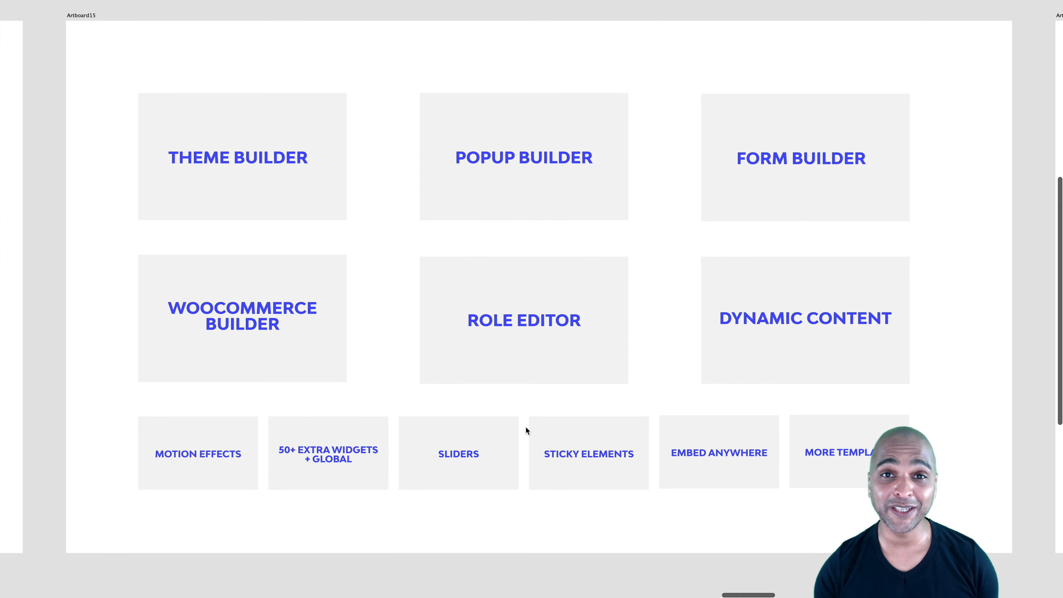
mouse_move(405, 322)
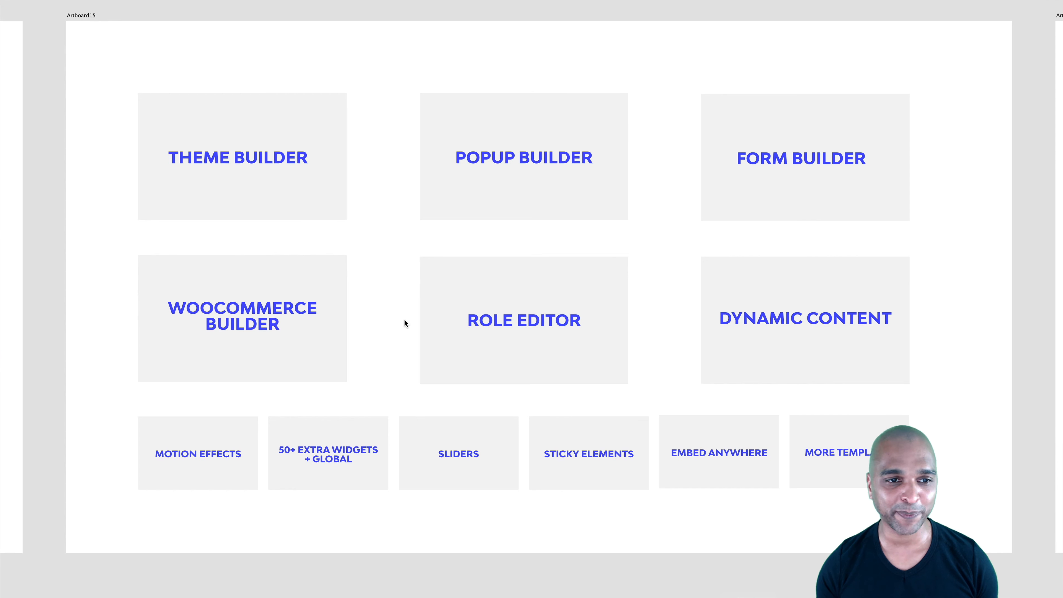
mouse_move(367, 242)
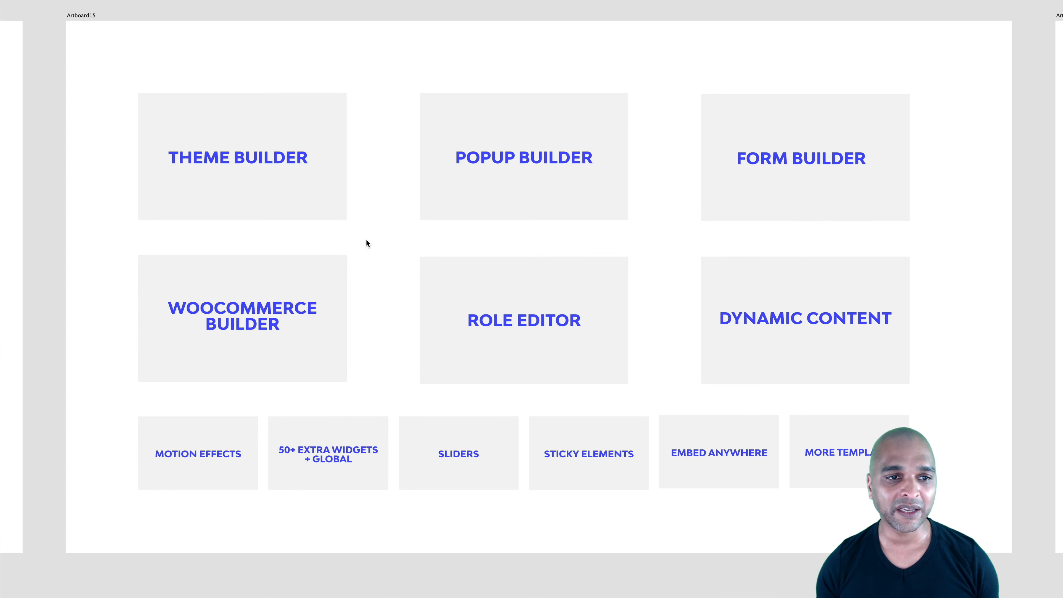
mouse_move(376, 233)
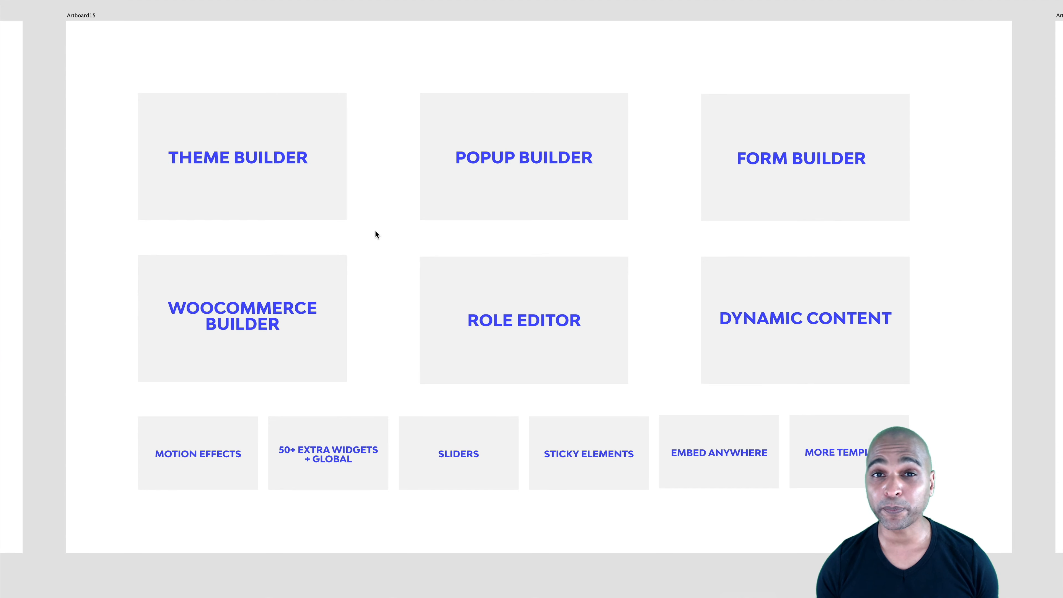
mouse_move(277, 193)
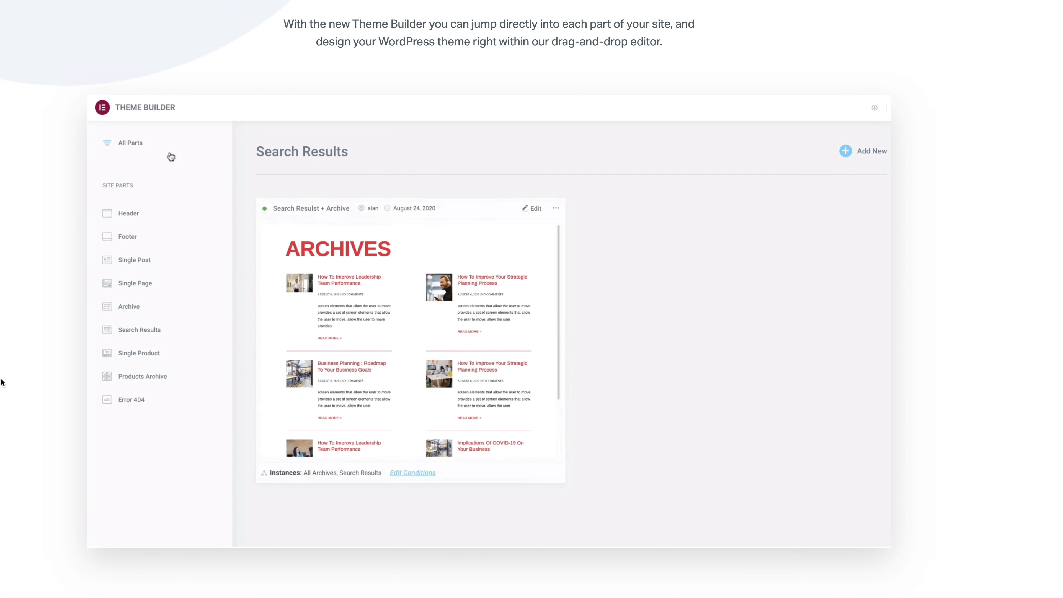
scroll("down", 3)
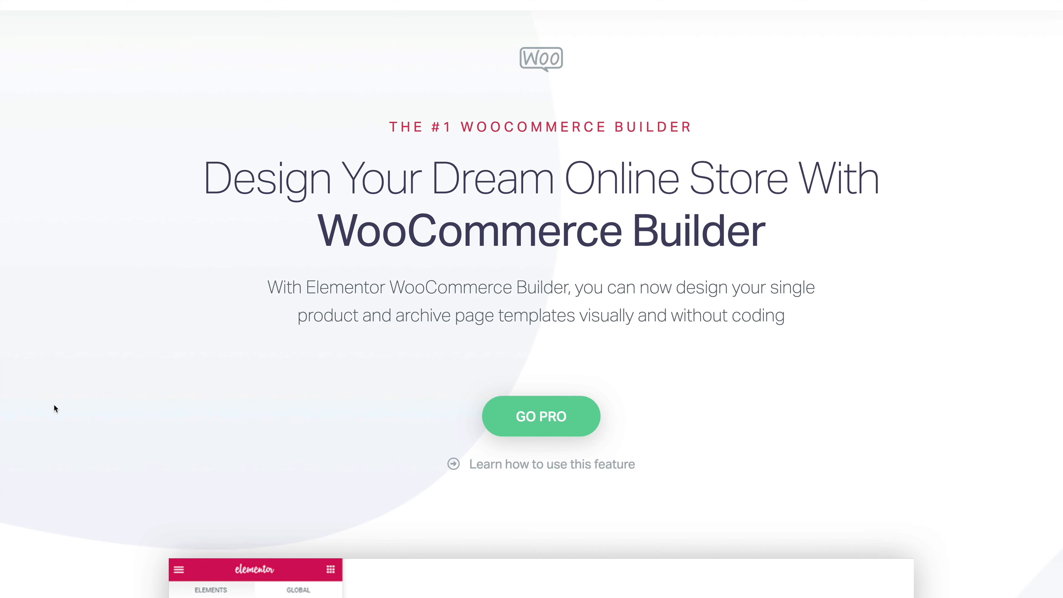
scroll("down", 3)
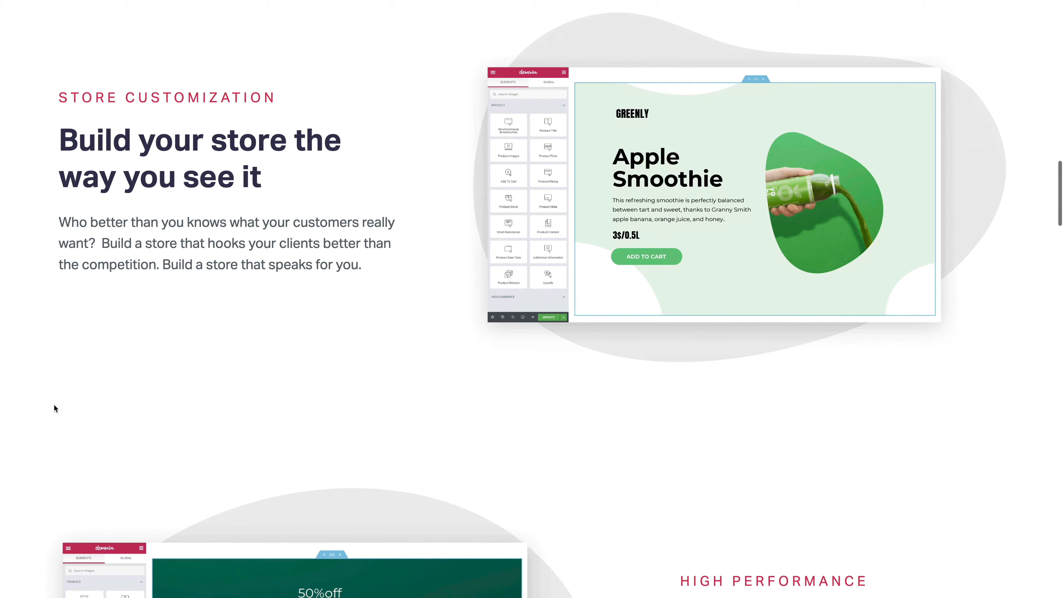
scroll("down", 3)
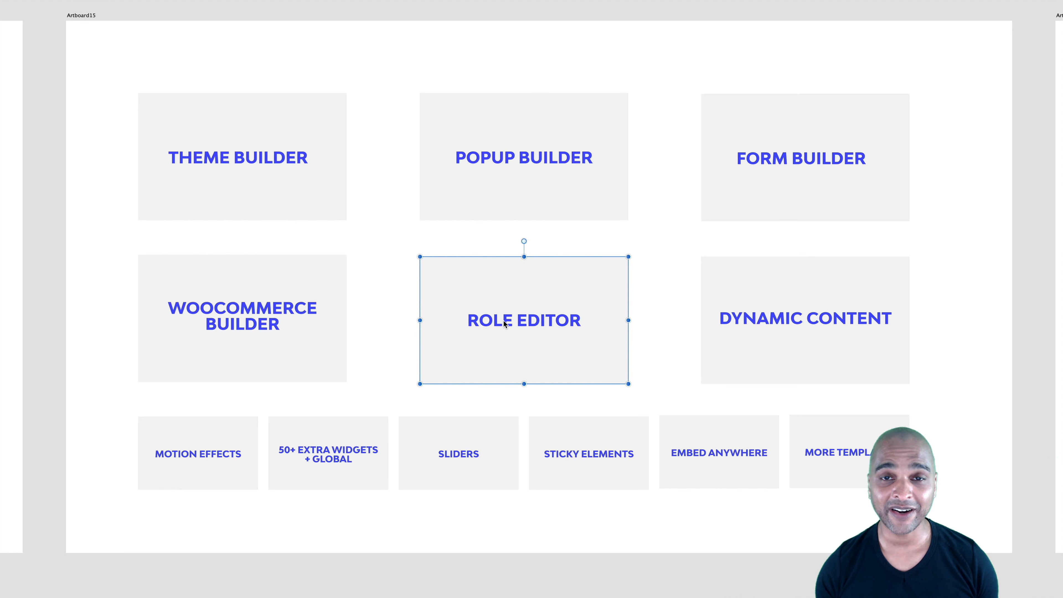
mouse_move(499, 365)
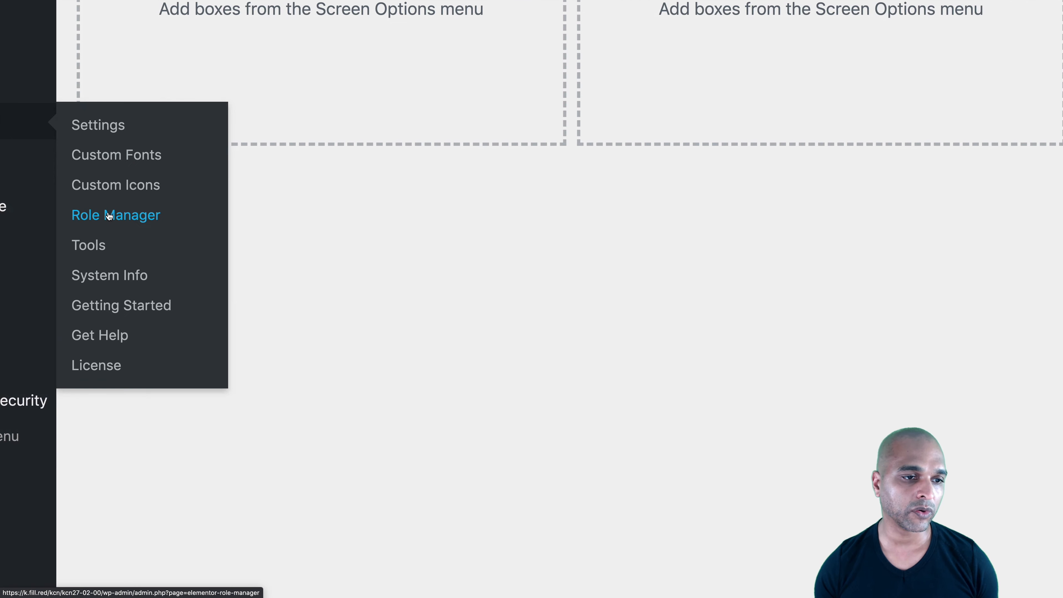
- In Role Manager, set the Editor role to 'Access to edit content only'
left_click(109, 215)
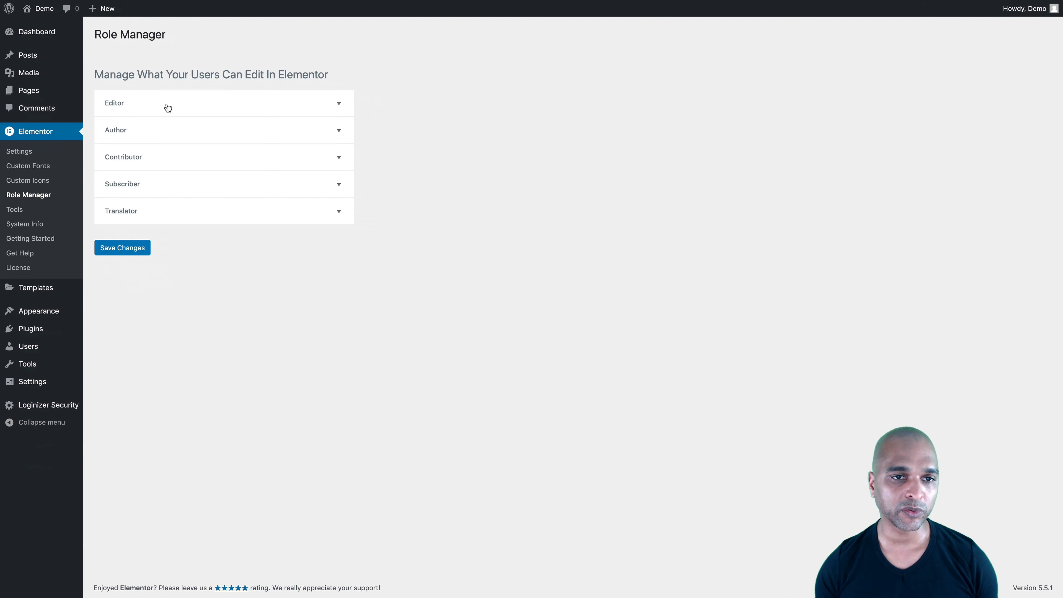
left_click(212, 109)
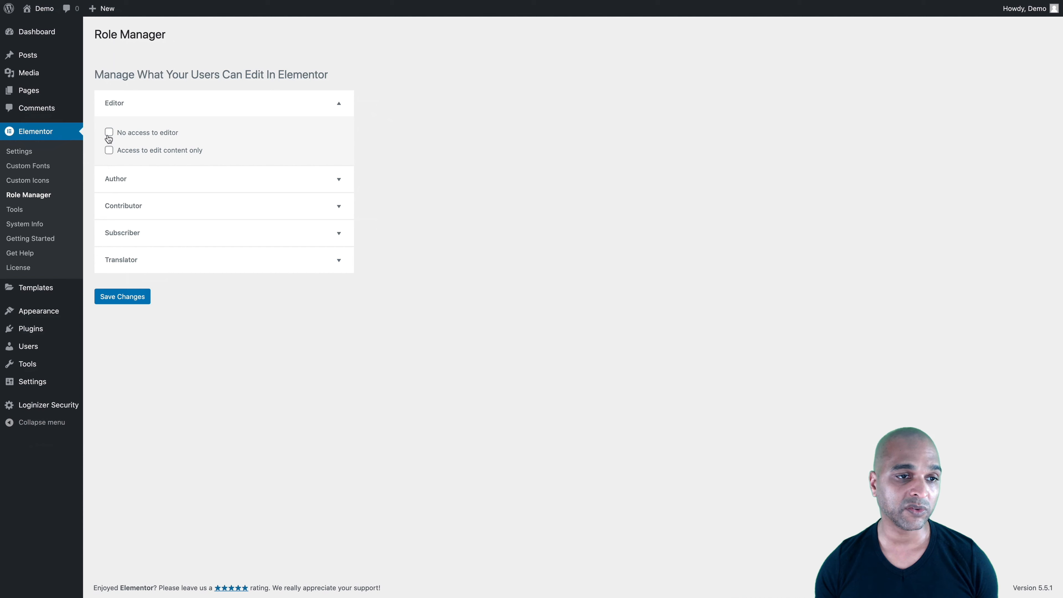
left_click(109, 150)
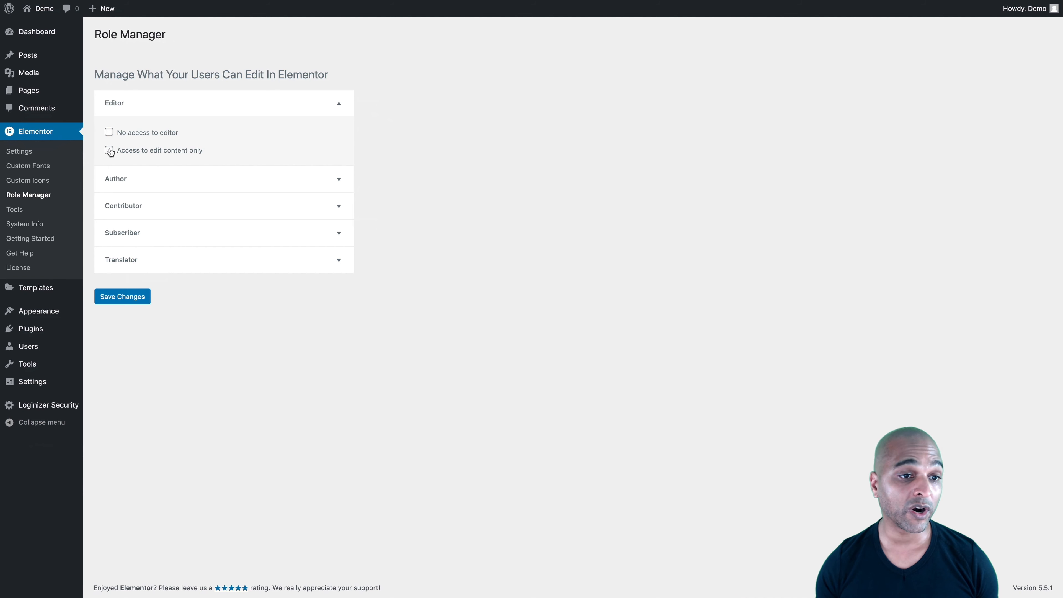
left_click(109, 150)
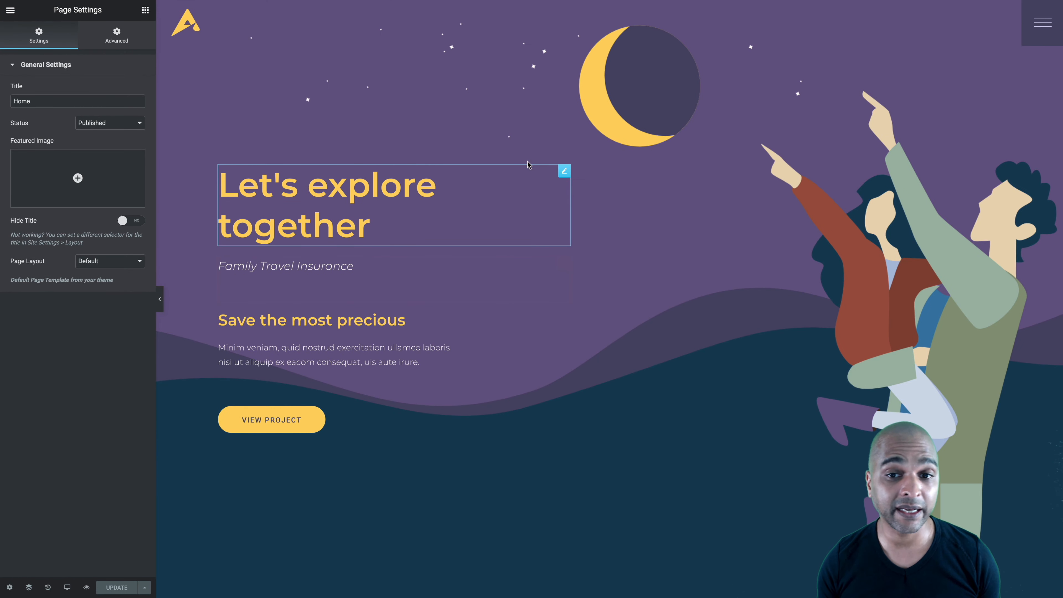
left_click(564, 170)
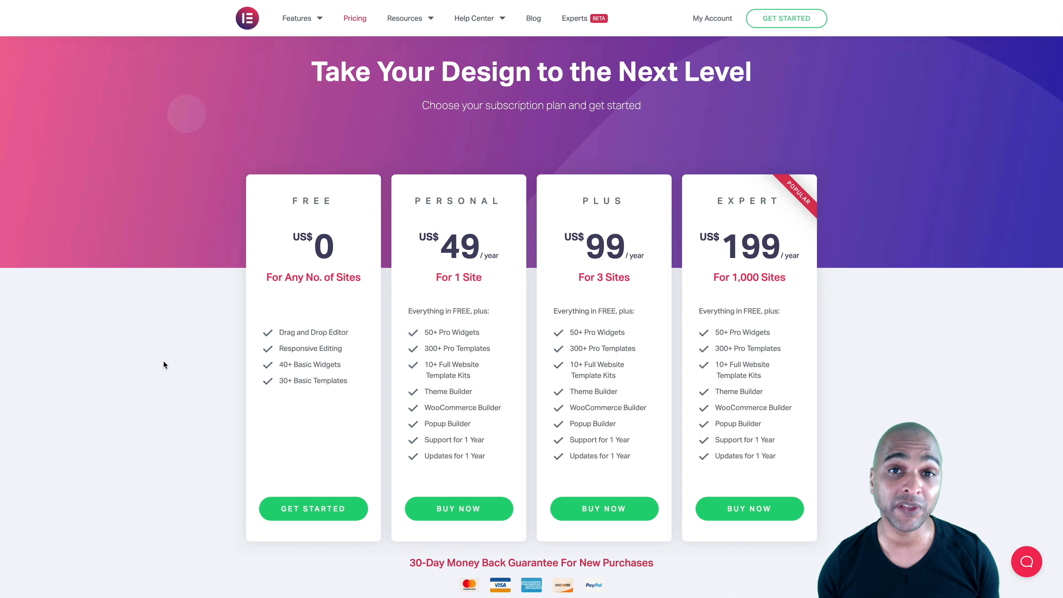
mouse_move(208, 267)
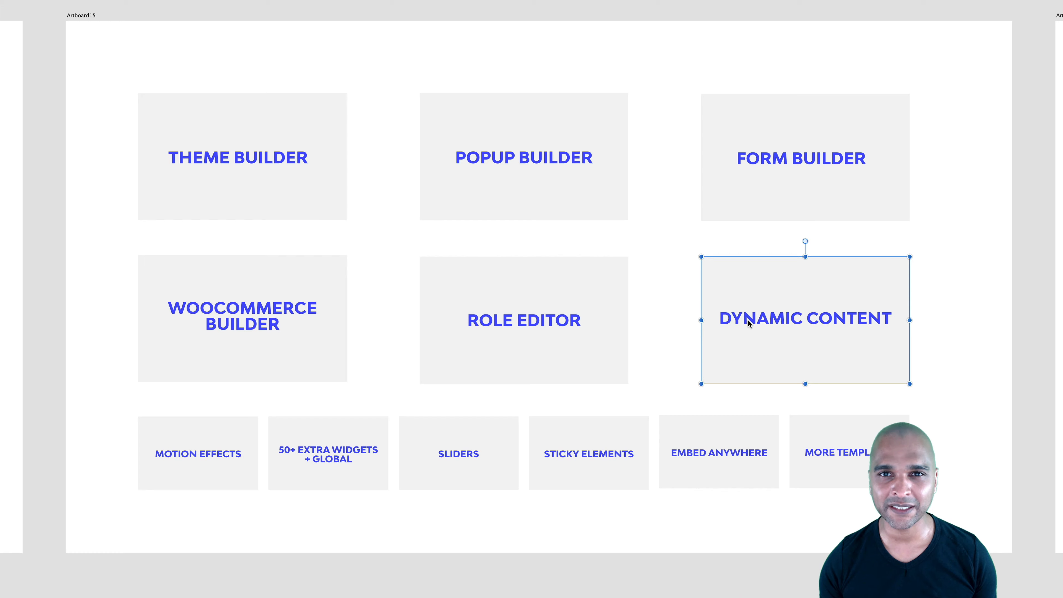
left_click(217, 458)
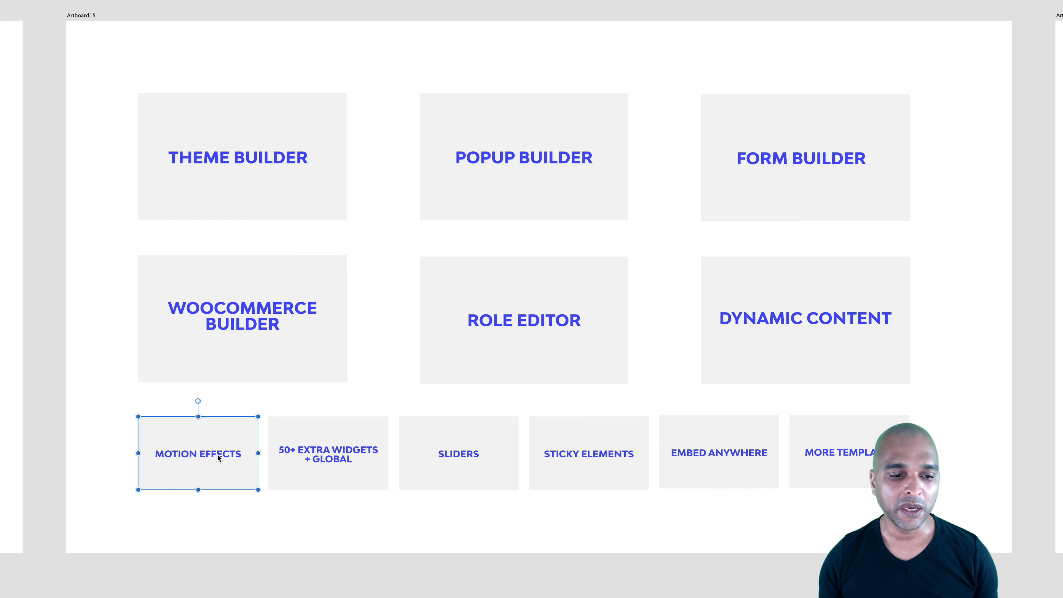
left_click(312, 459)
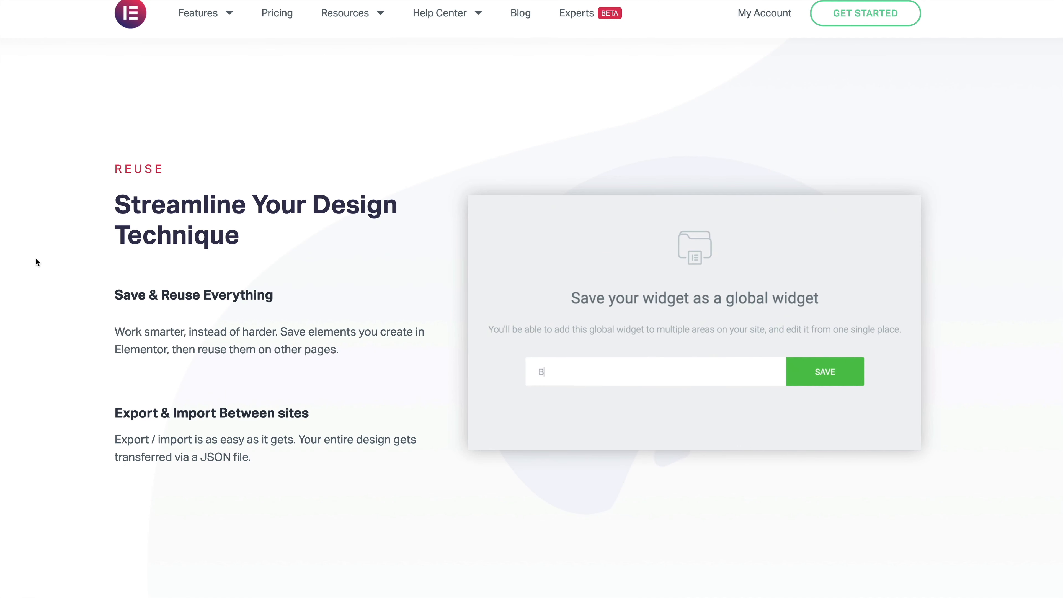
left_click(825, 371)
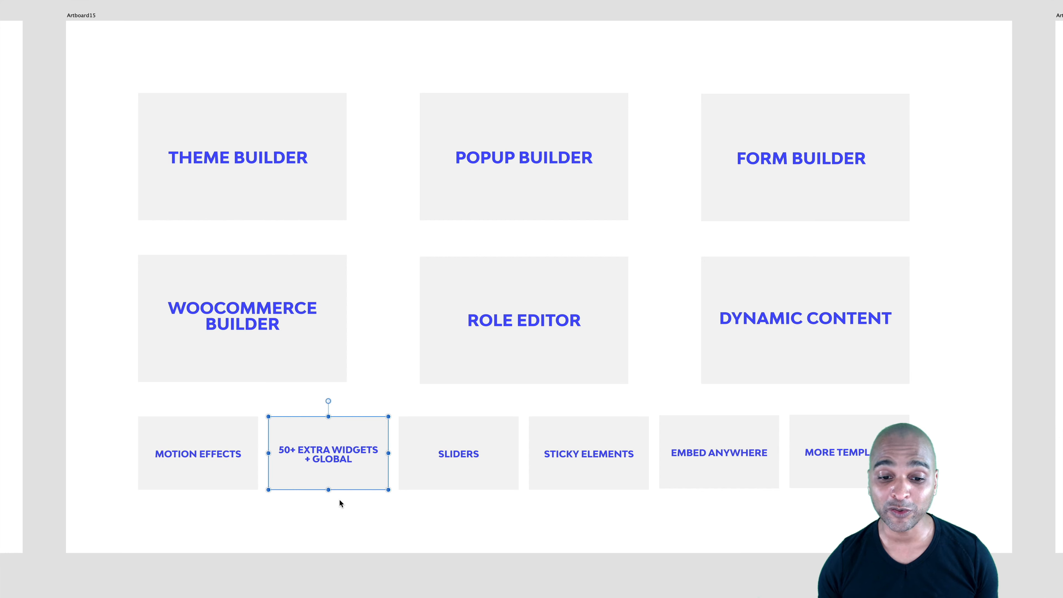
left_click(458, 454)
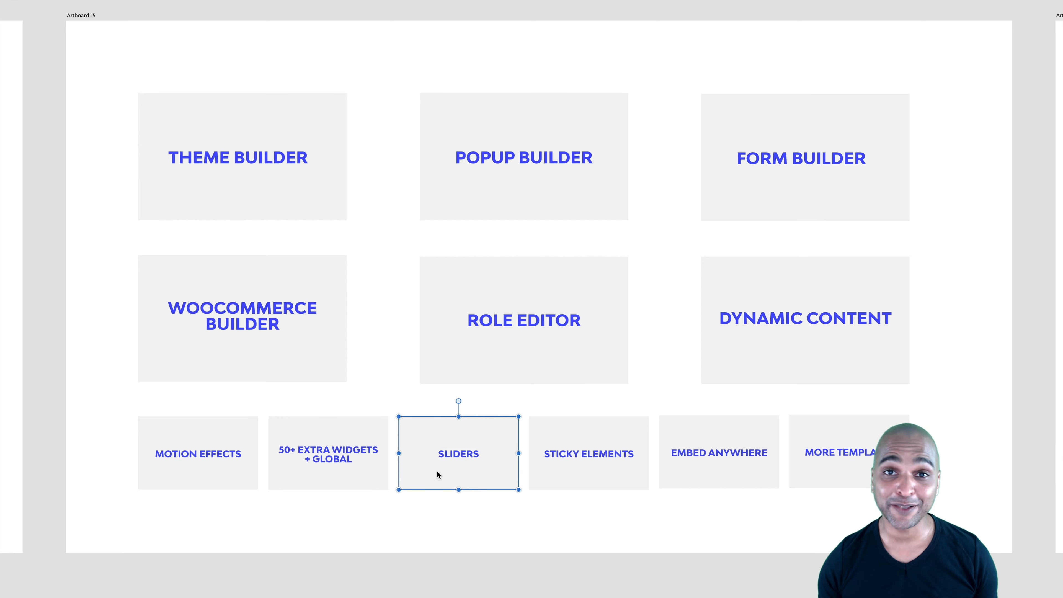
left_click(588, 454)
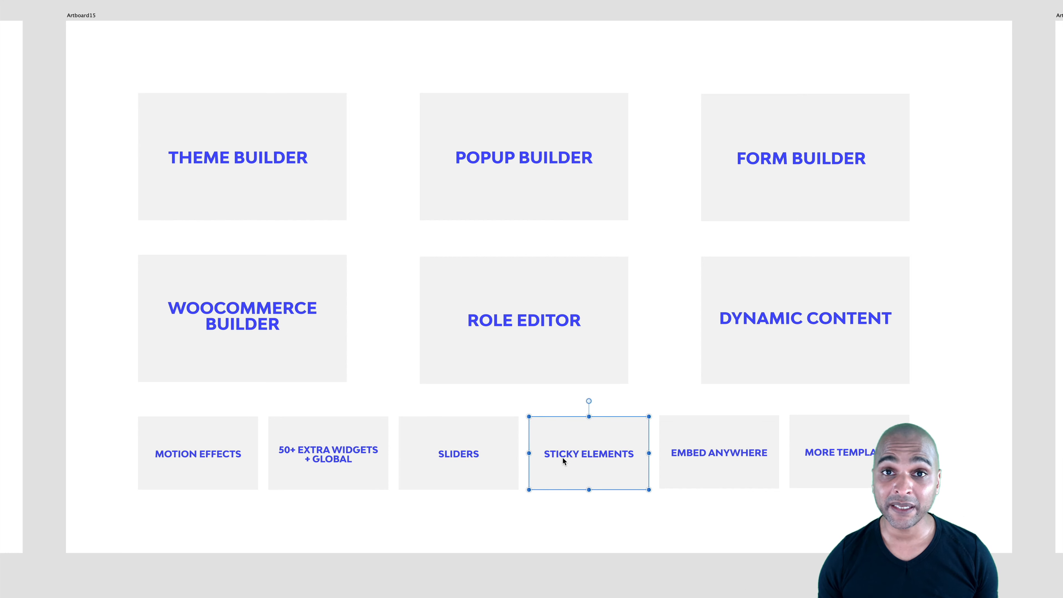
mouse_move(560, 466)
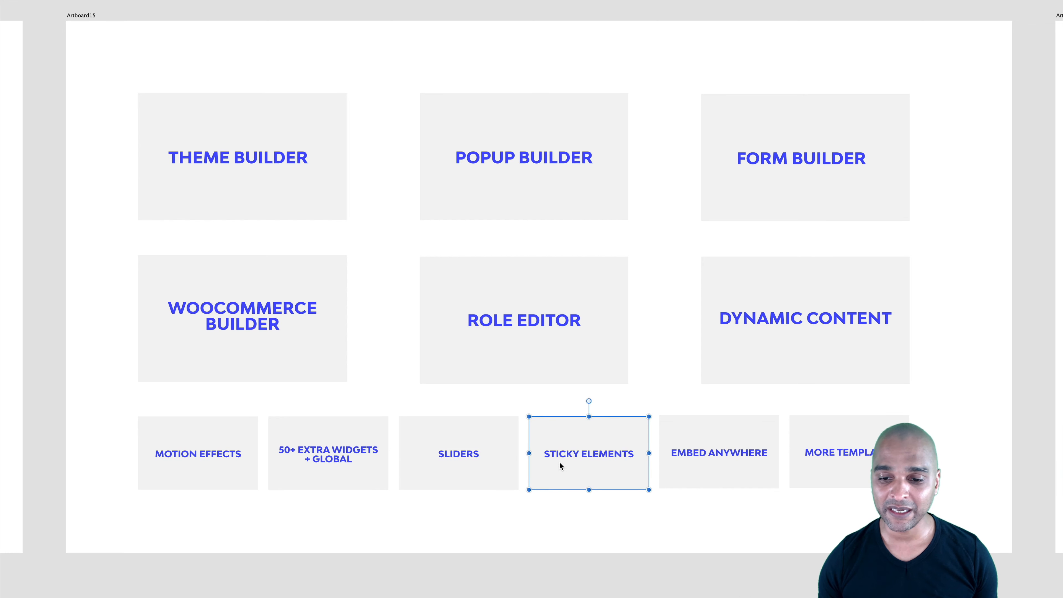
left_click(691, 458)
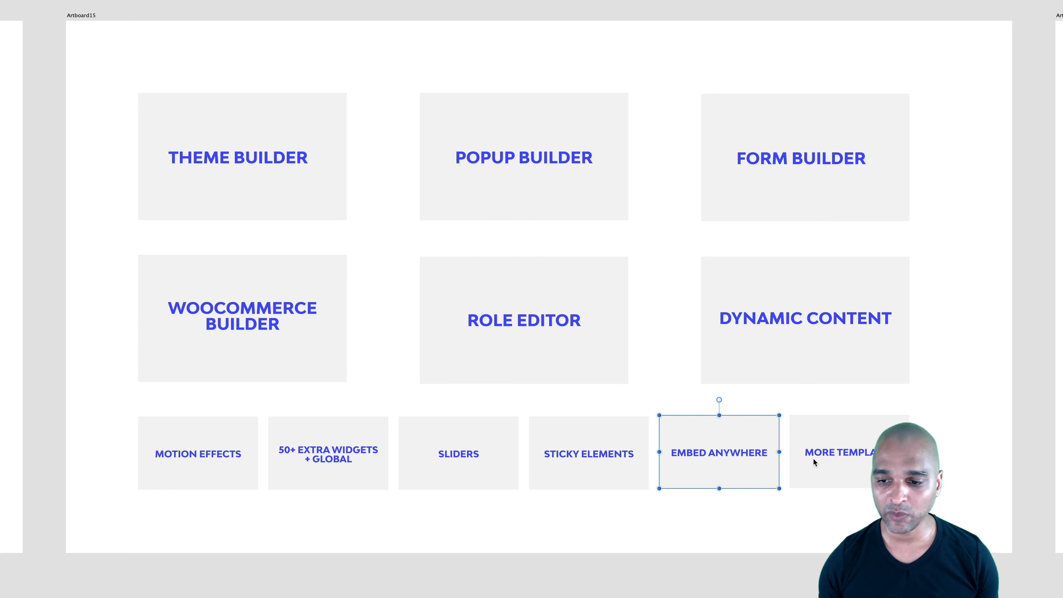
left_click(839, 452)
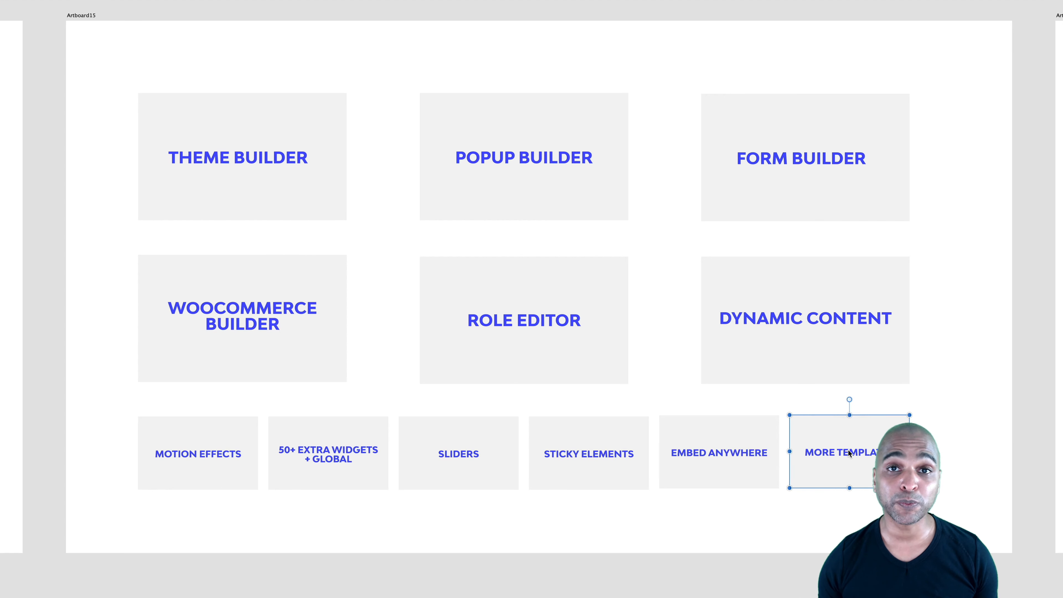